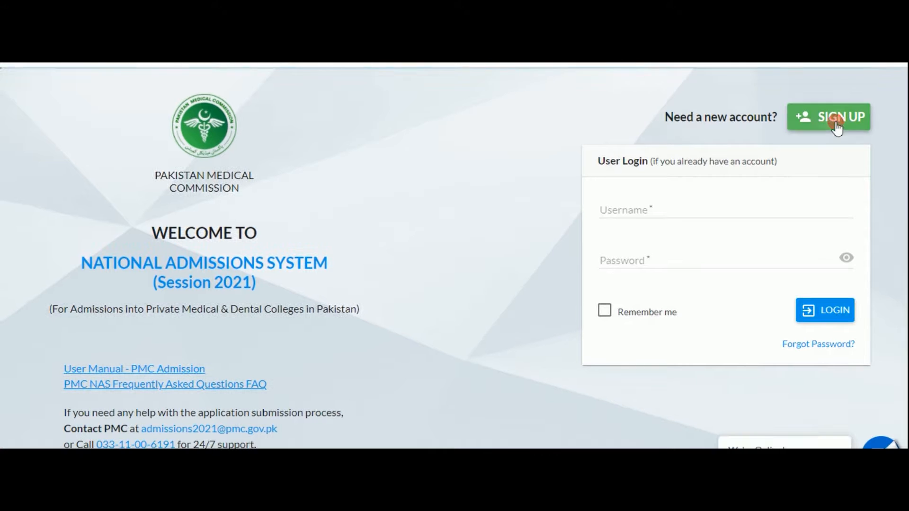
click(830, 116)
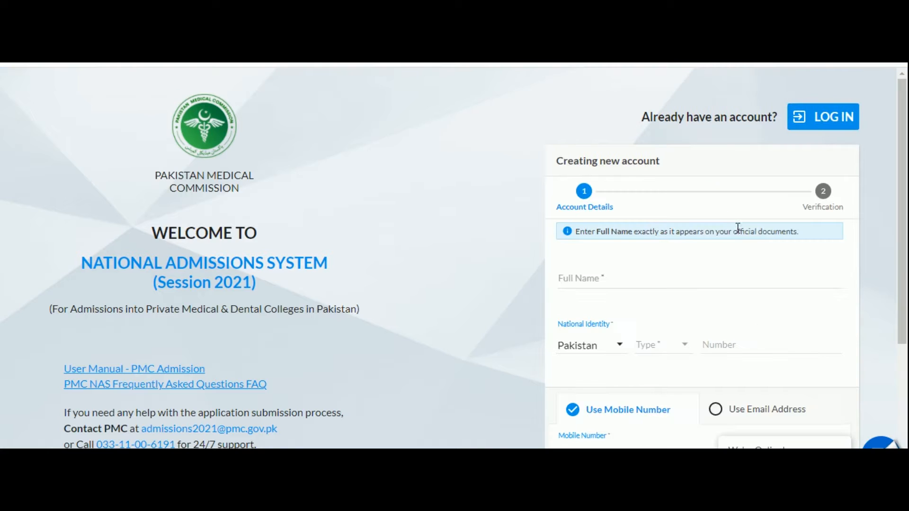
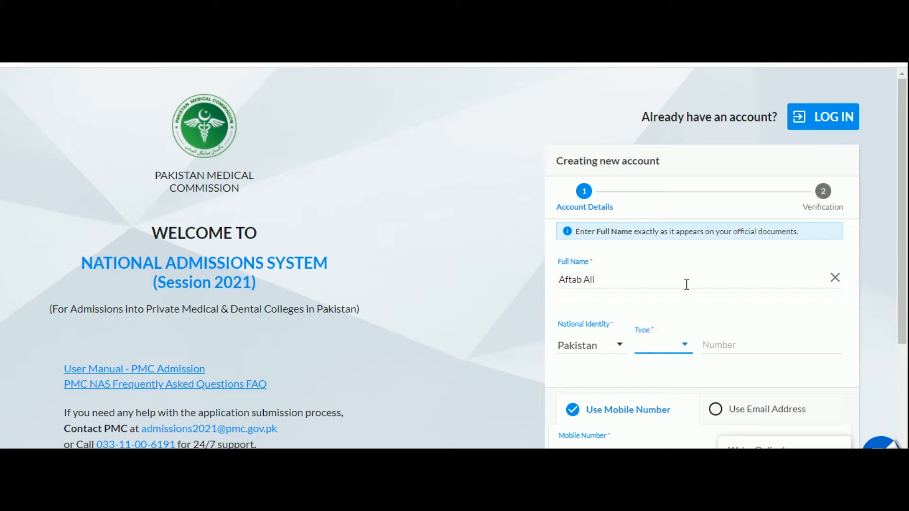
click(663, 344)
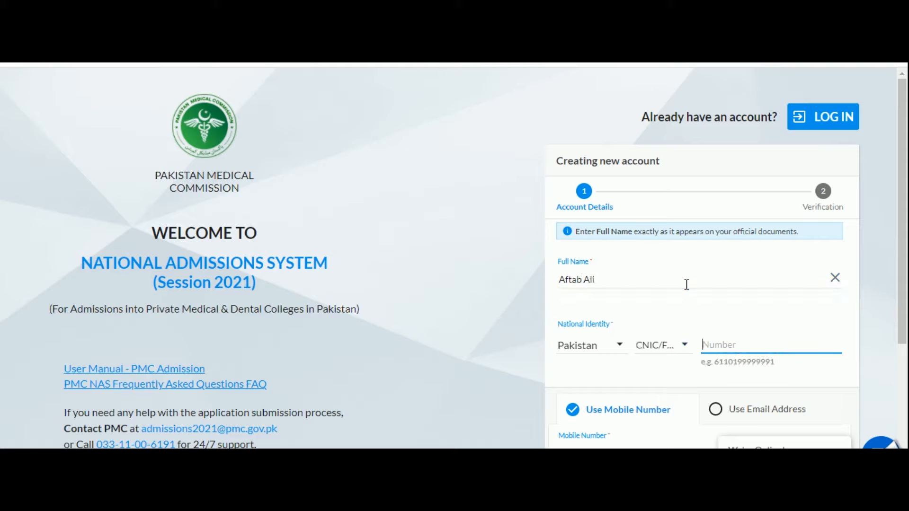
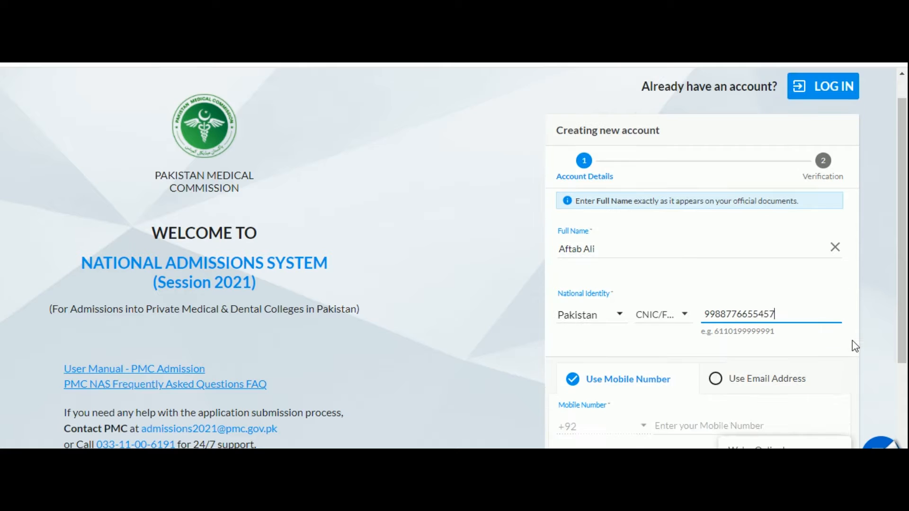
click(715, 378)
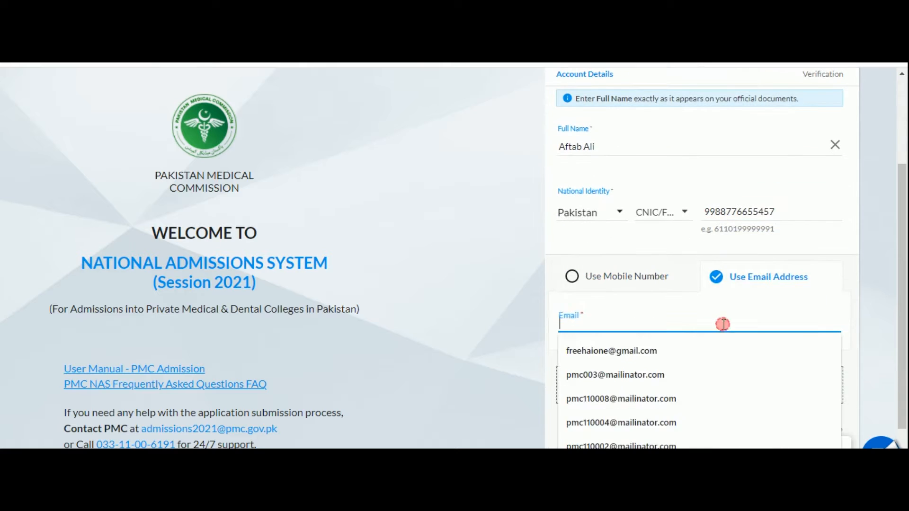
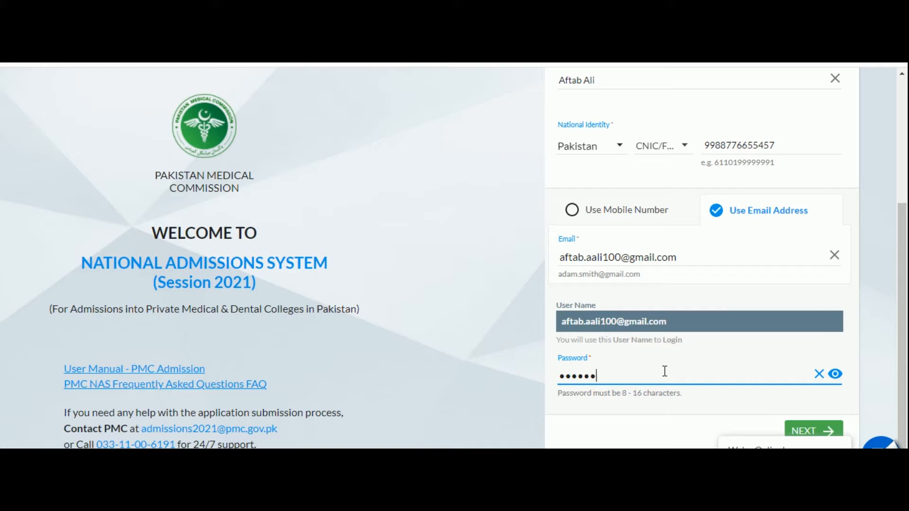
text(•)
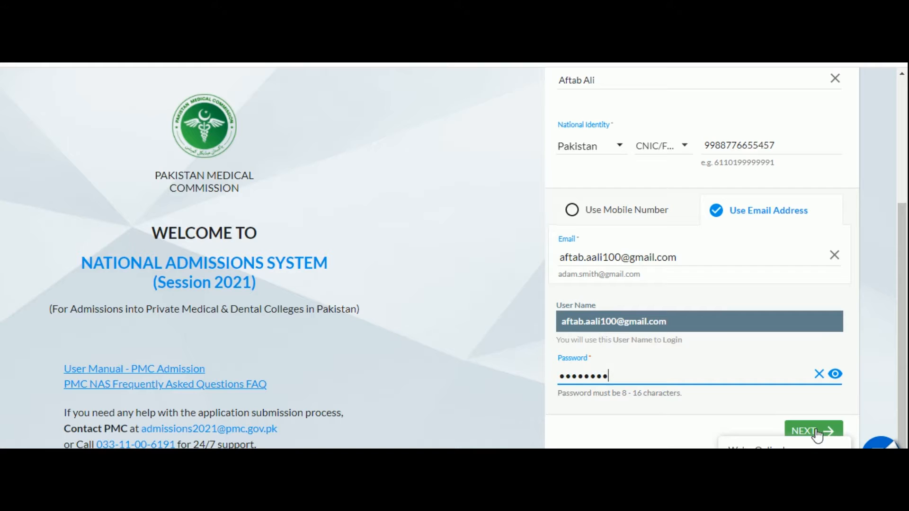
click(812, 431)
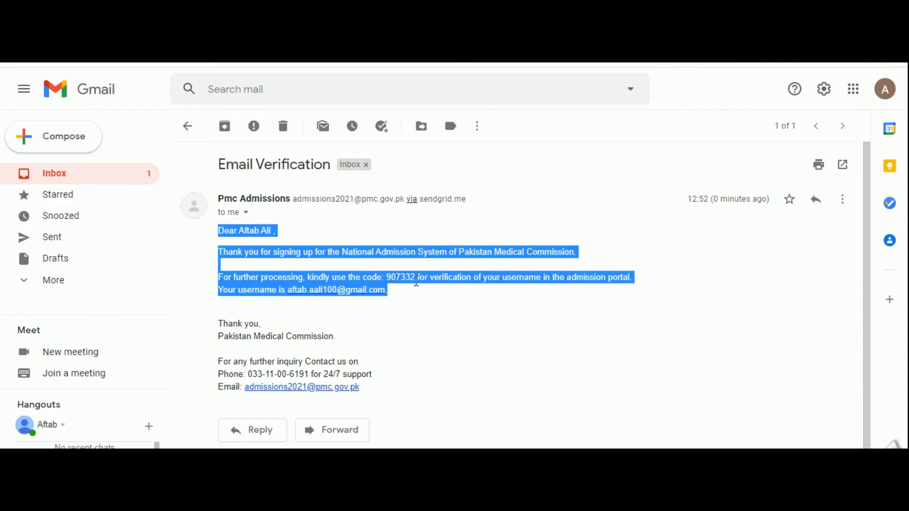
Select the verification pin code in the Gmail Email Verification message
double_click(401, 277)
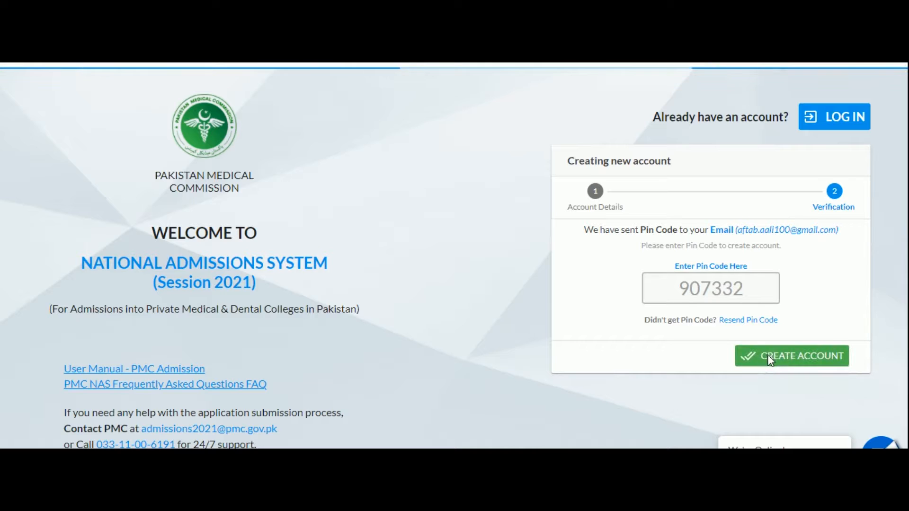
click(790, 355)
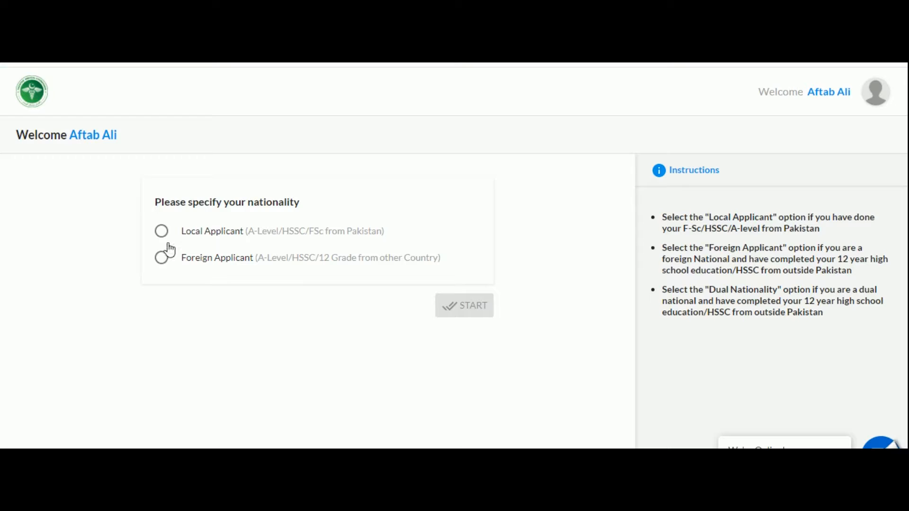
click(161, 231)
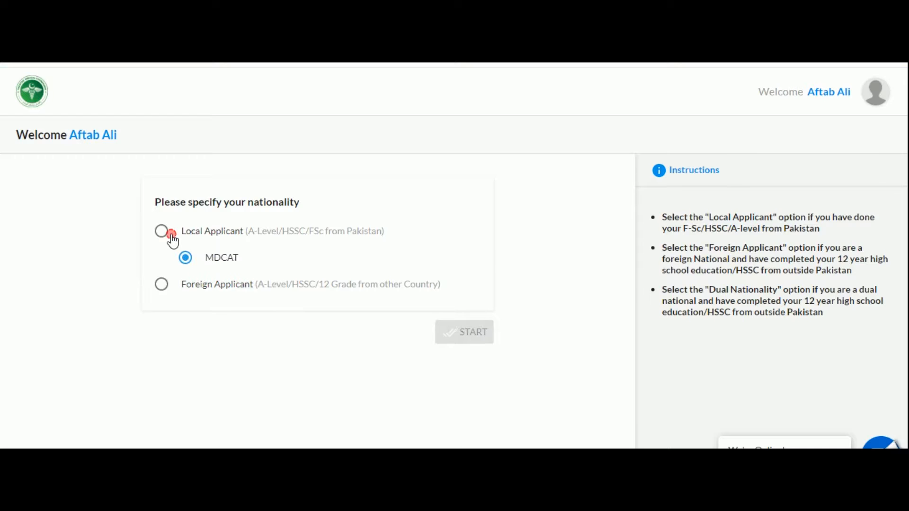
click(161, 231)
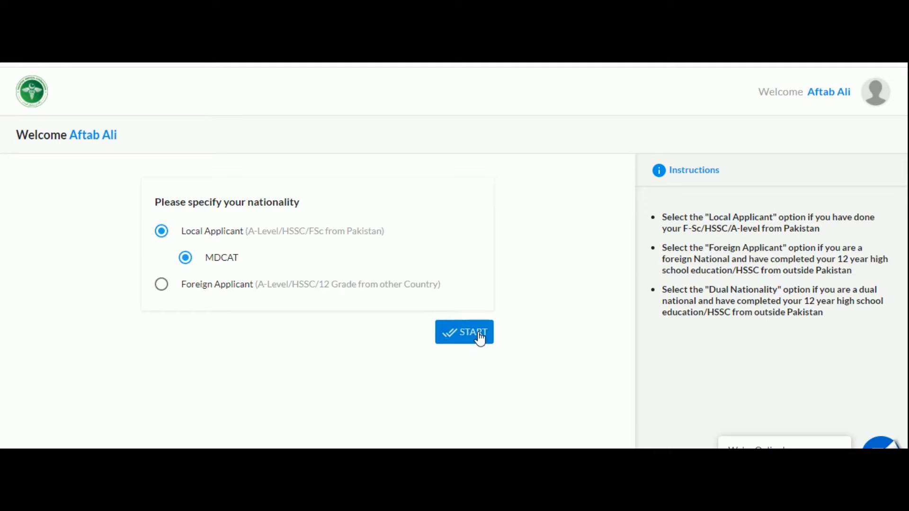
click(464, 332)
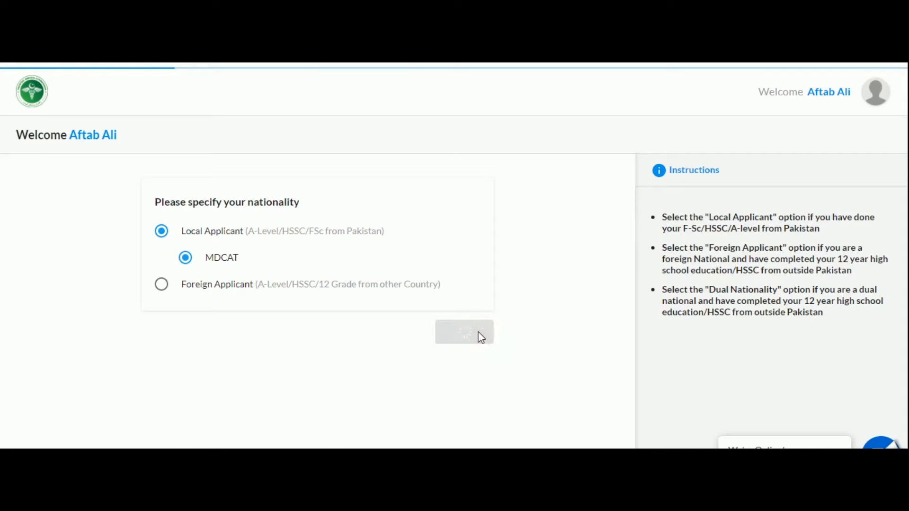
Upload a profile picture from an image file
click(464, 332)
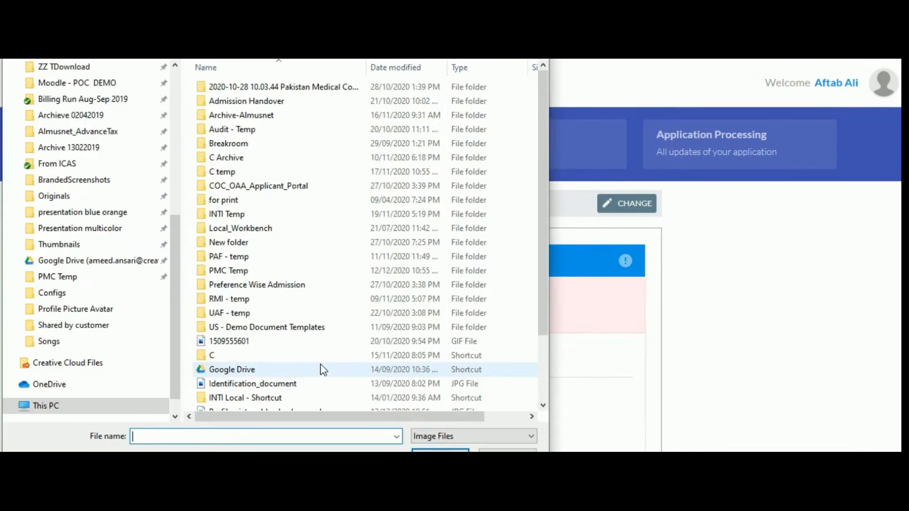
scroll(down, 3)
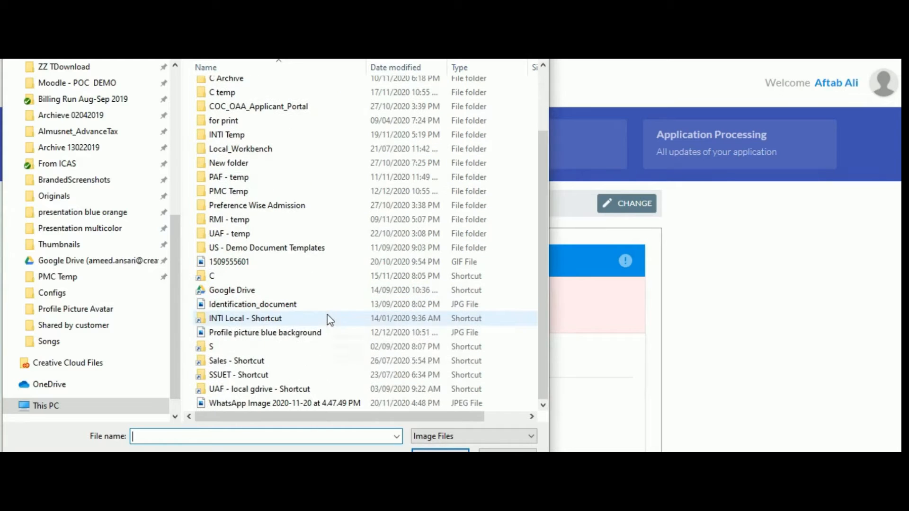
click(265, 332)
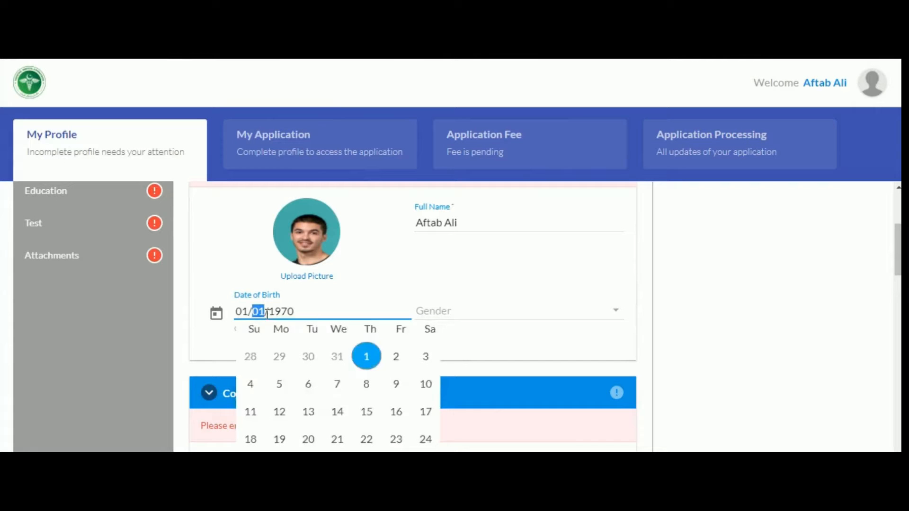
click(366, 355)
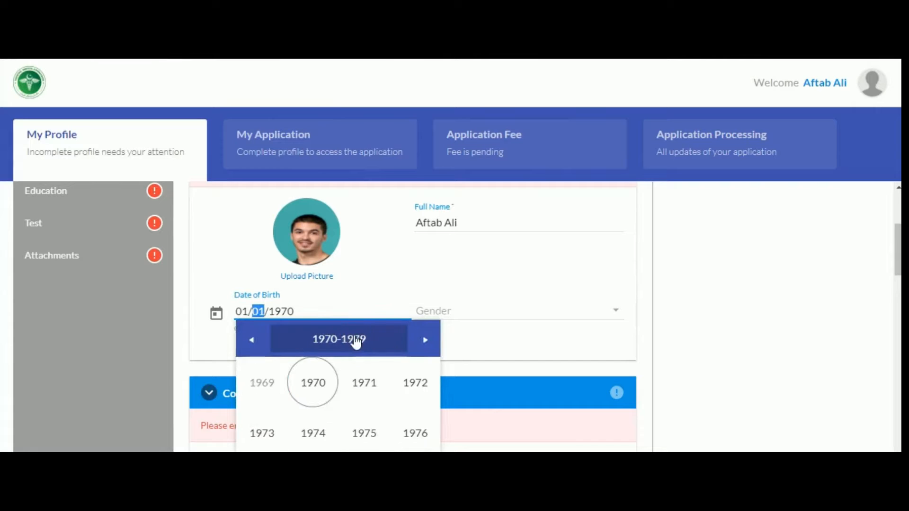
click(425, 340)
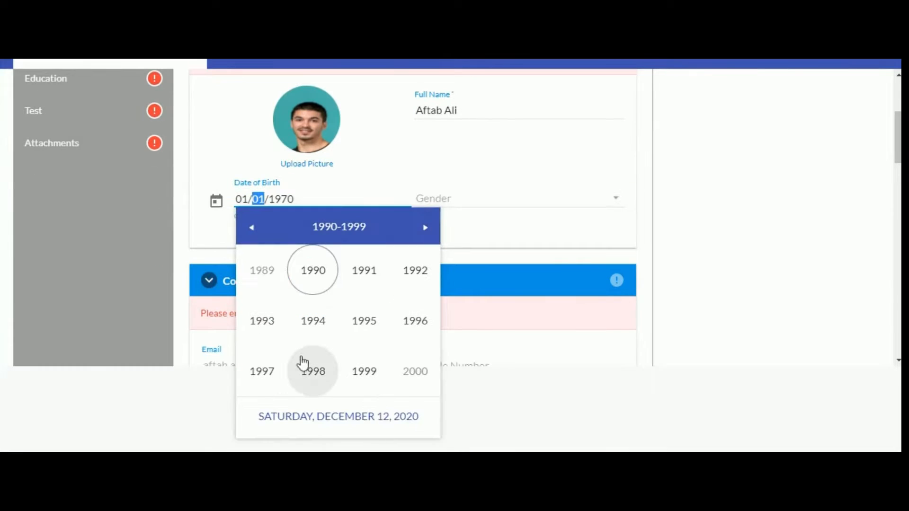
click(311, 371)
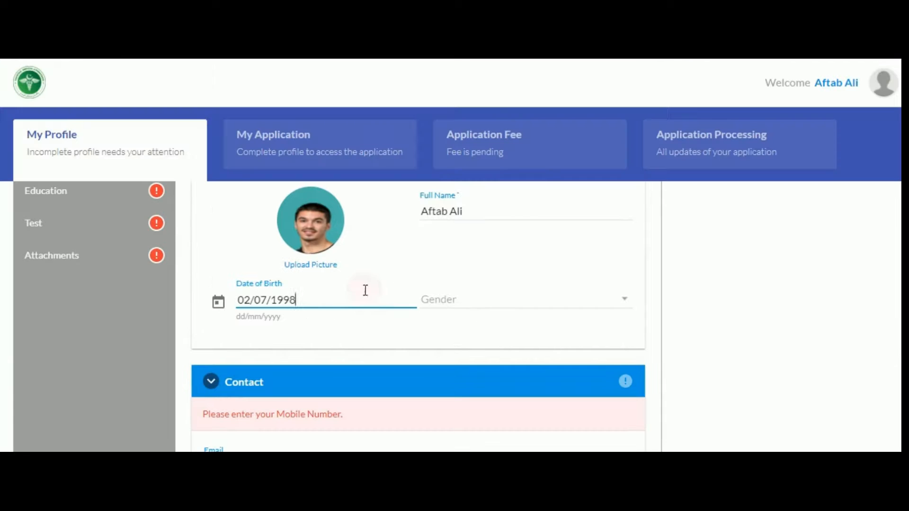
scroll(down, 3)
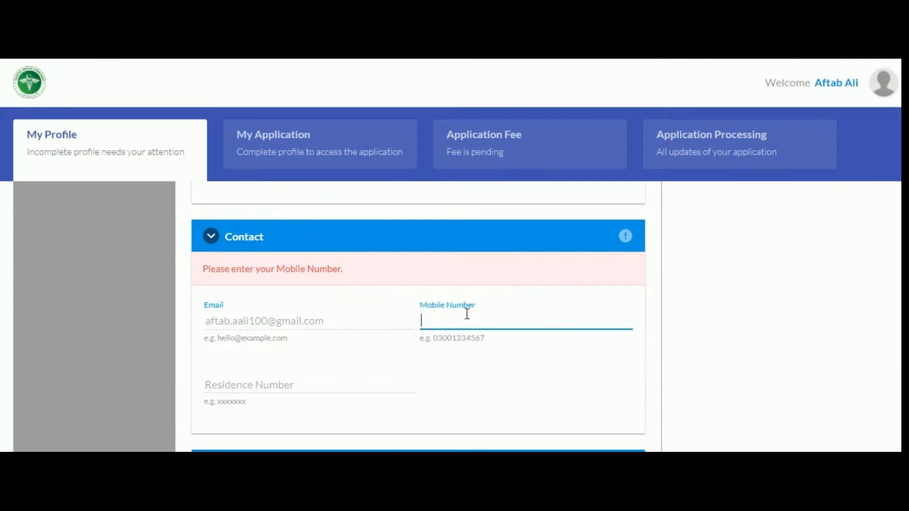
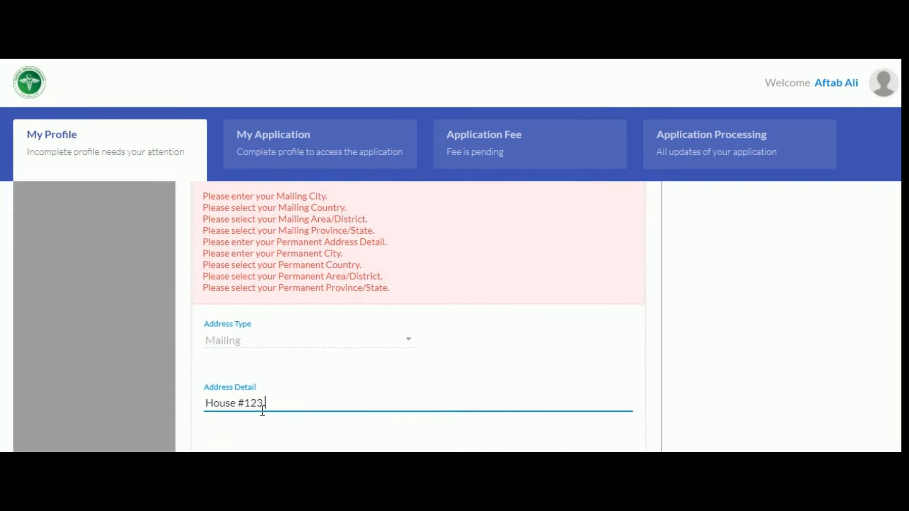
Complete the mailing address 'Lane 5, street 2', province Islamabad Capital Territory, and move to Father/Guardian
text(Lane 5 , street 2)
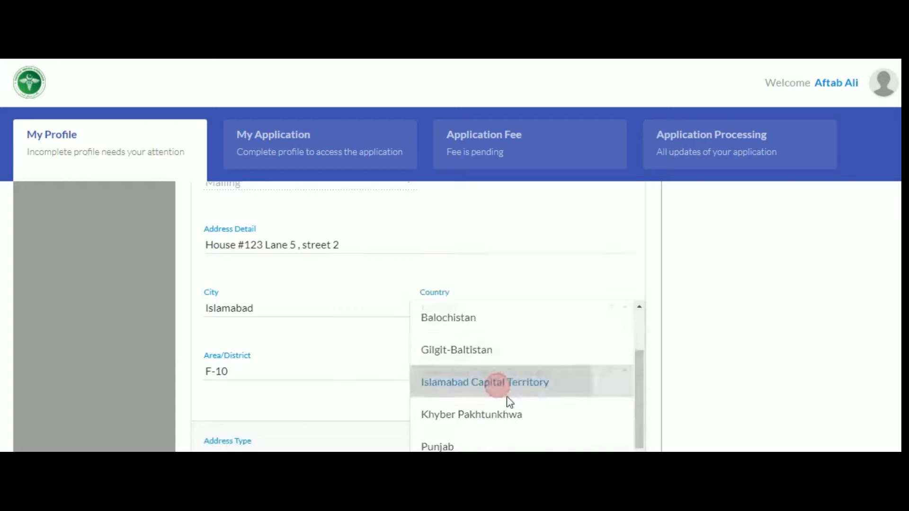
click(485, 382)
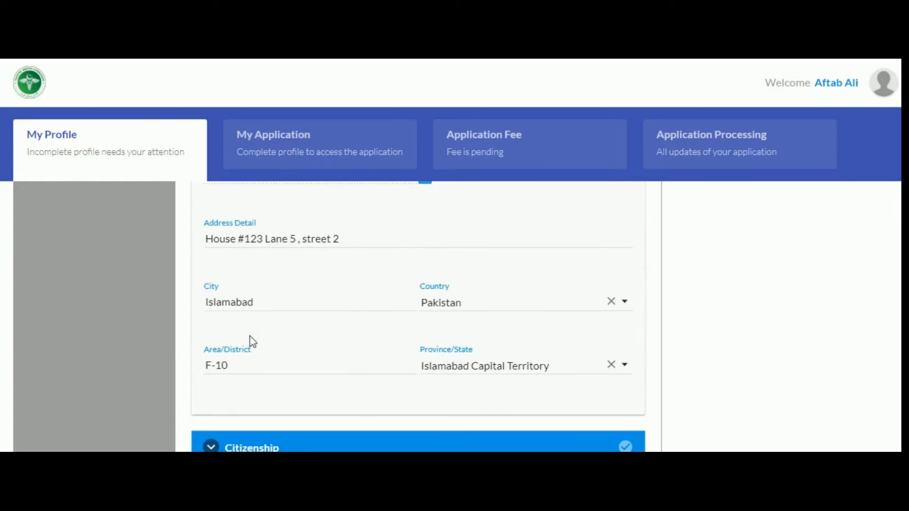
scroll(up, 3)
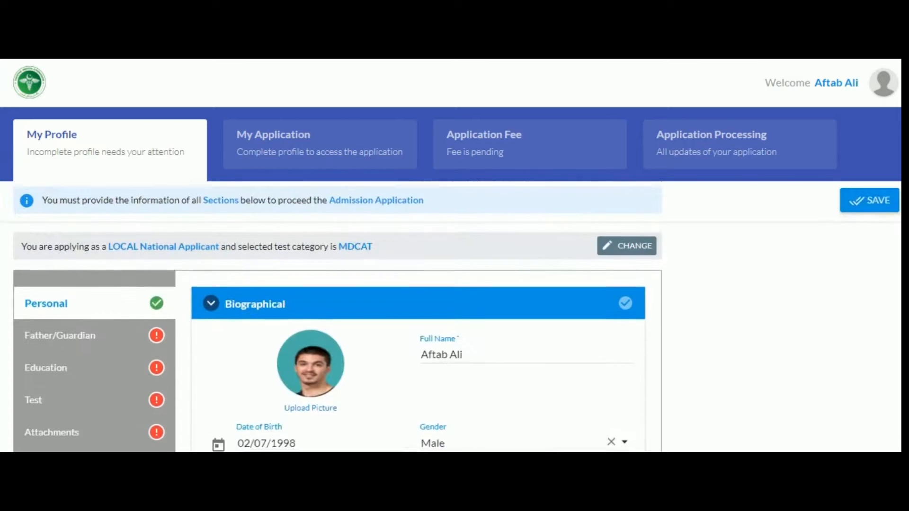
click(869, 199)
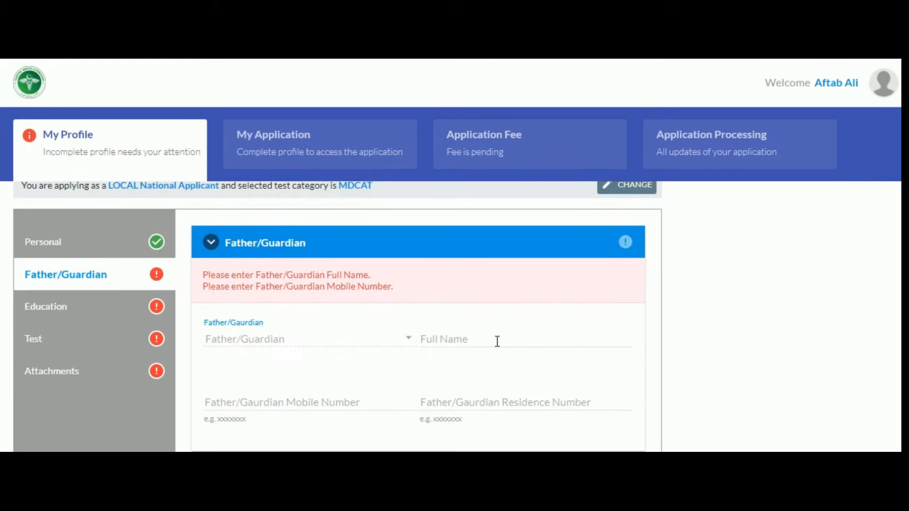
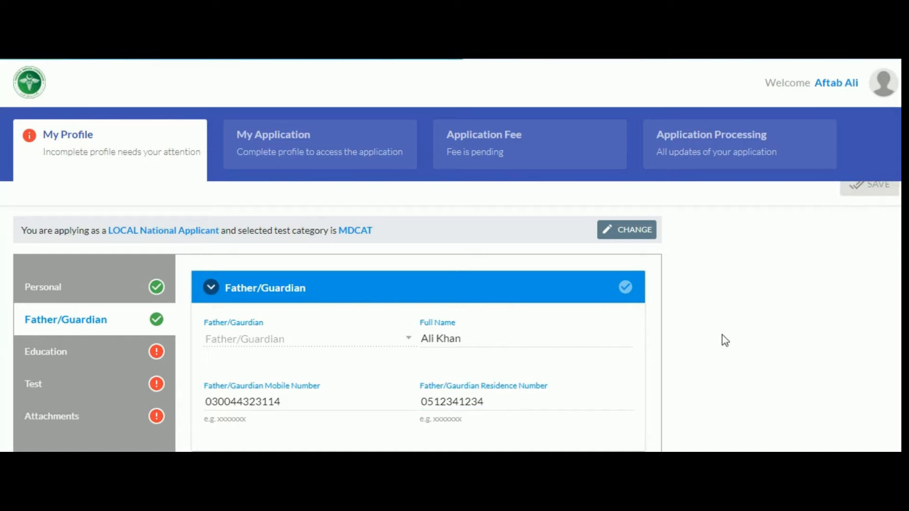
click(869, 184)
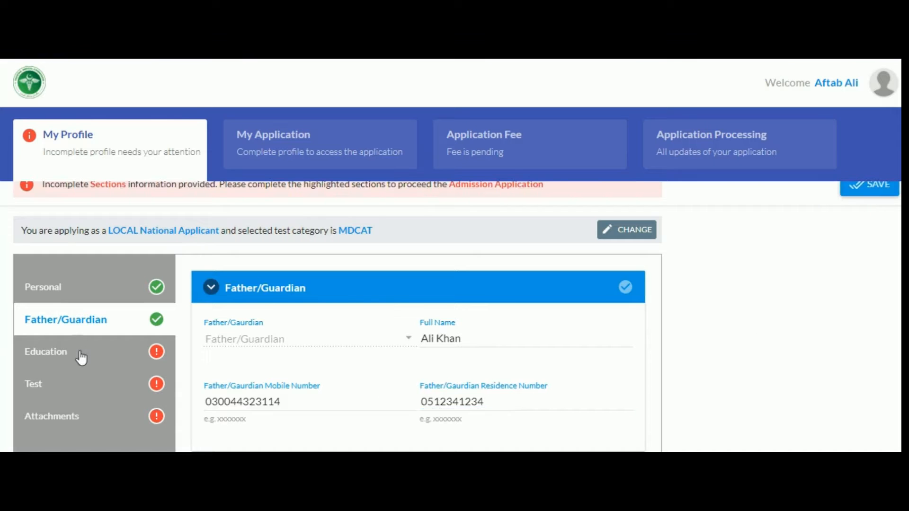
Add HSSC/Fsc (Pre Medical) education from Islamabad Model College
click(46, 351)
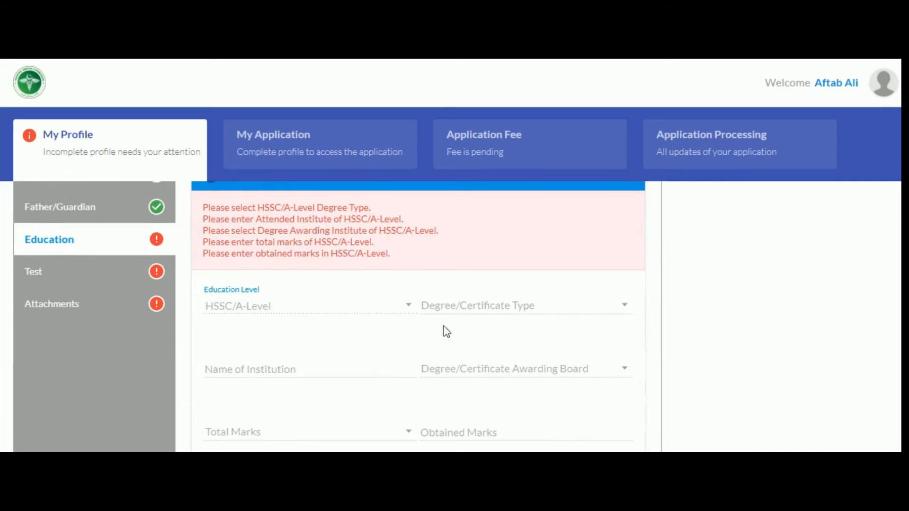
click(522, 306)
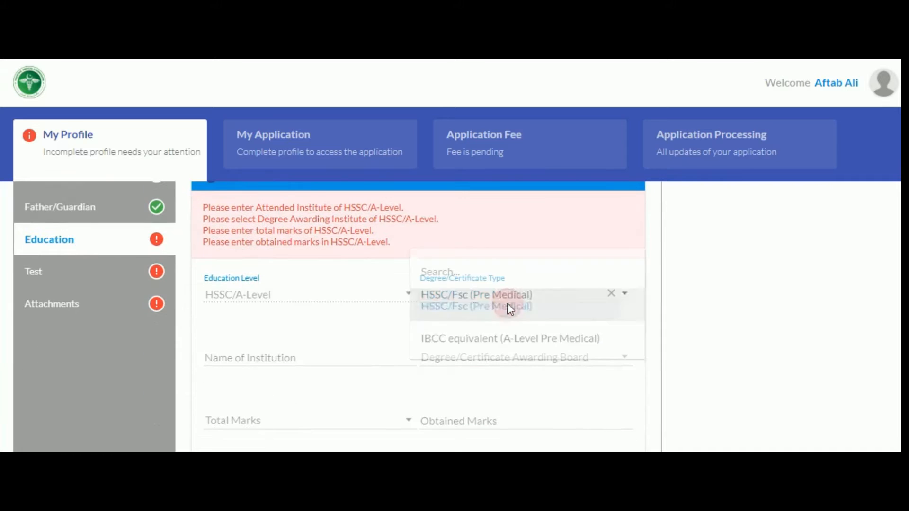
click(476, 305)
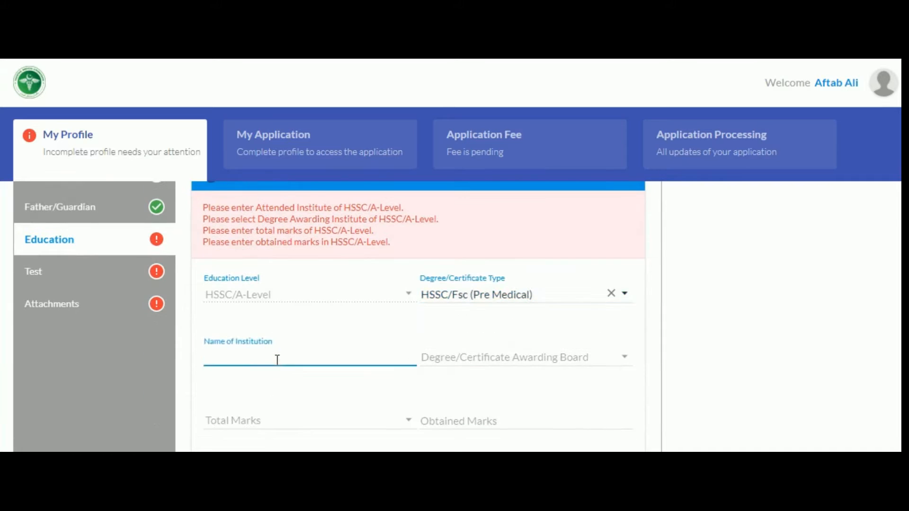
text(Islamabad M)
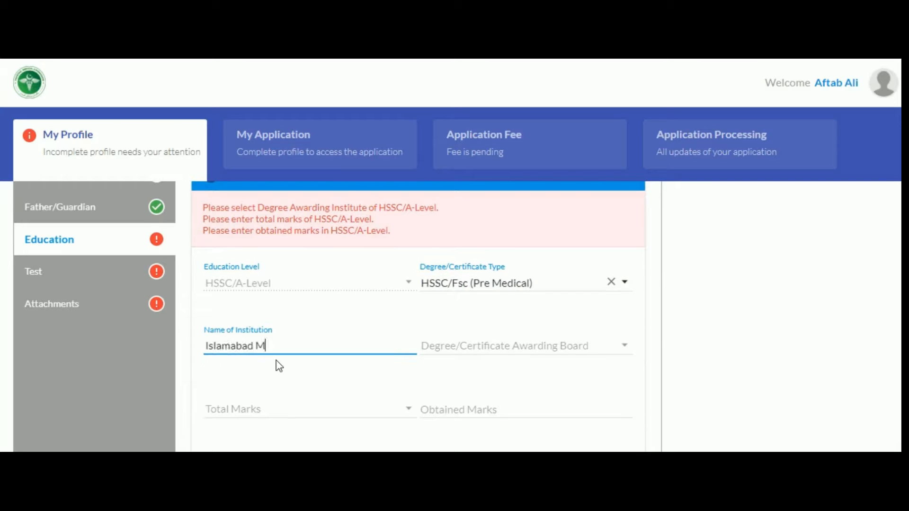
text(odel College)
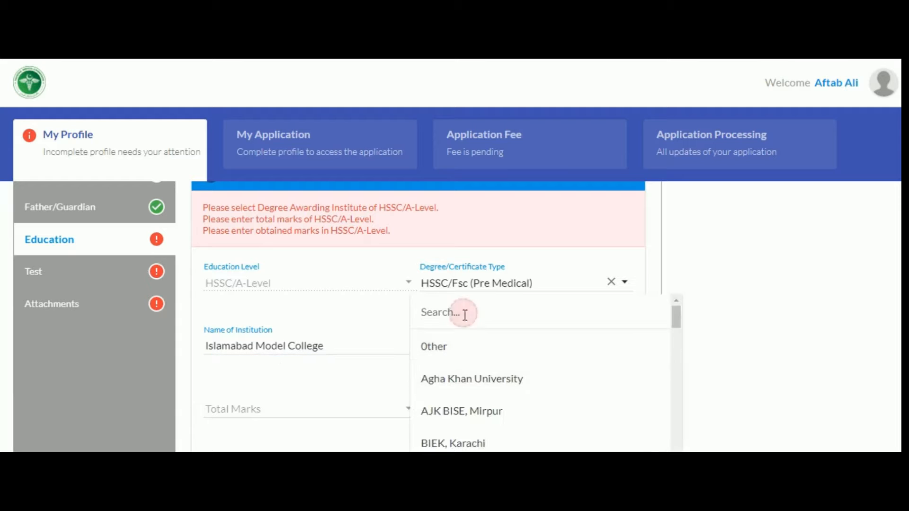
Set the awarding board to FBISE, Islamabad and obtained marks to 880
text(F)
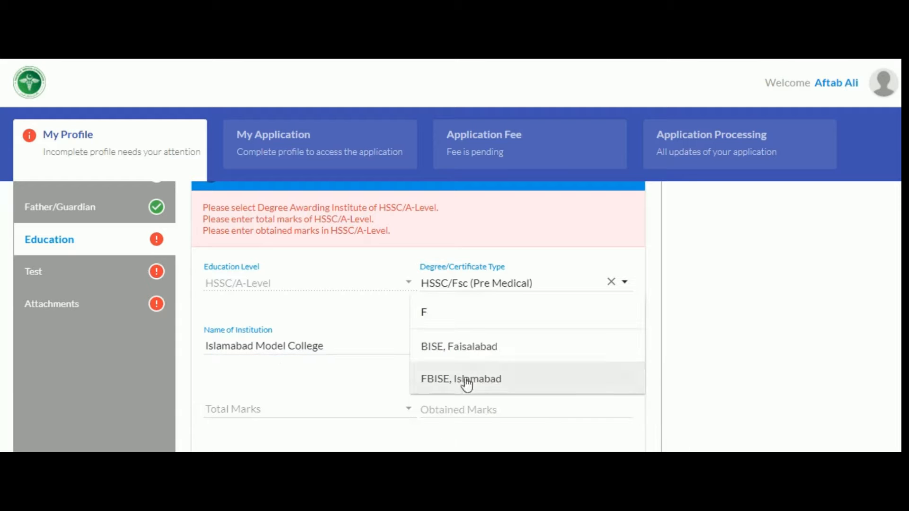
click(460, 378)
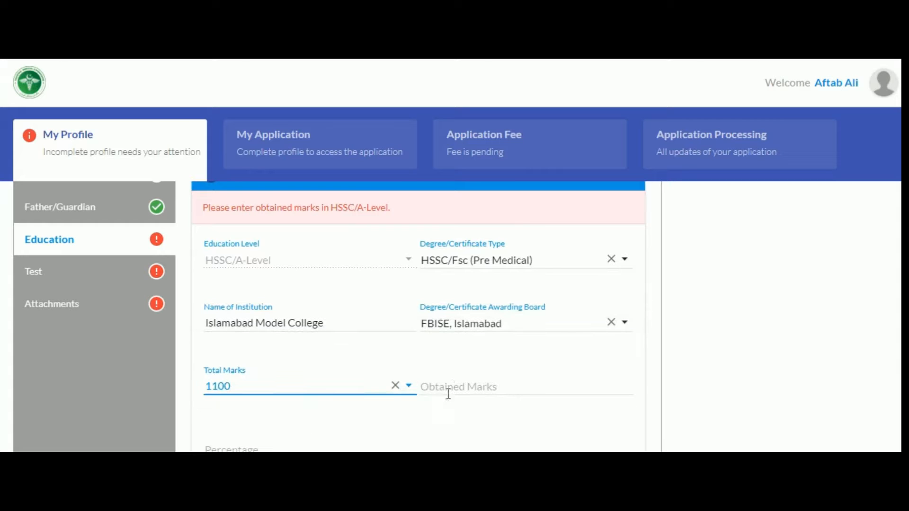
text(880)
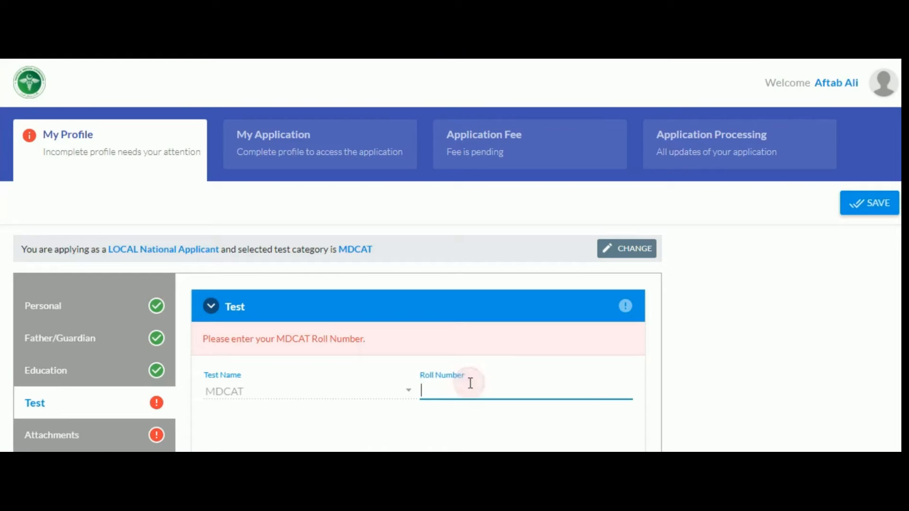
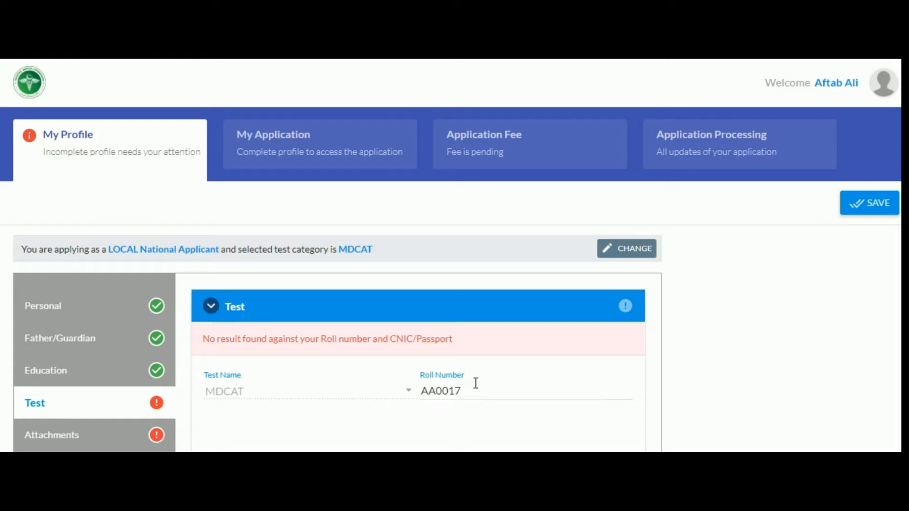
click(869, 203)
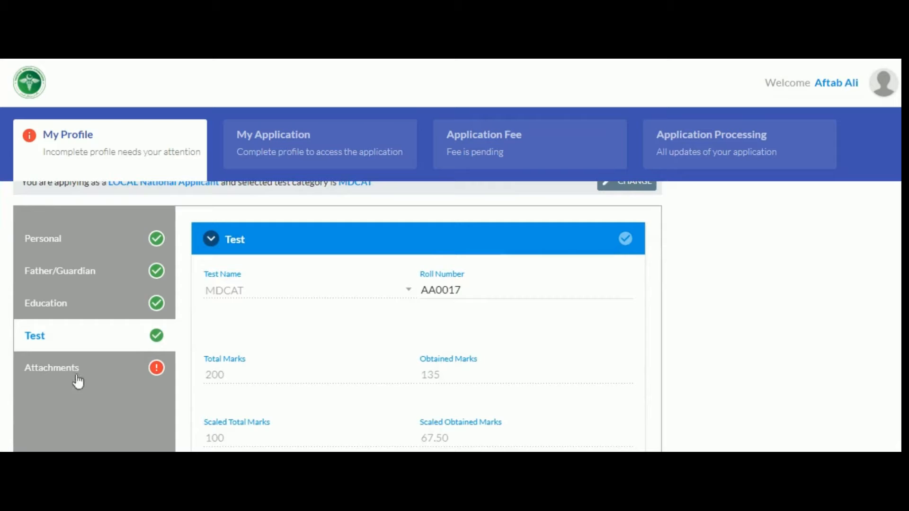
scroll(up, 3)
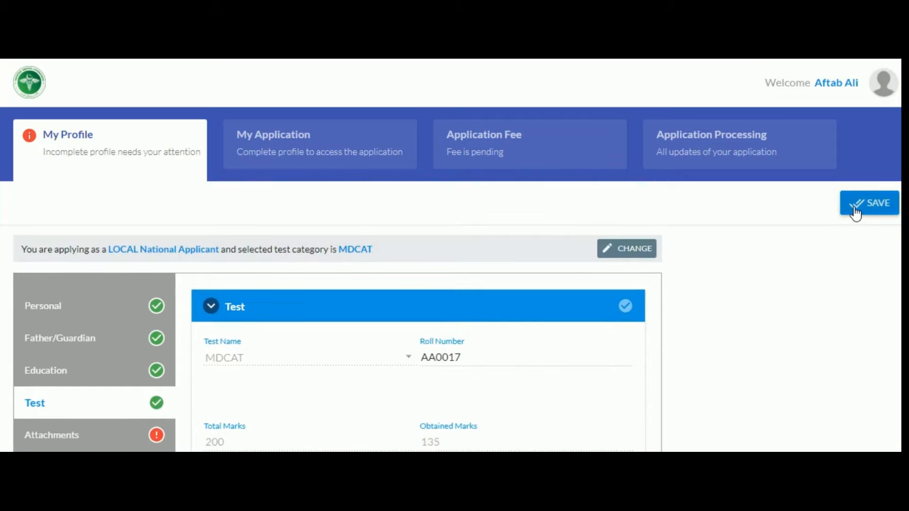
click(869, 202)
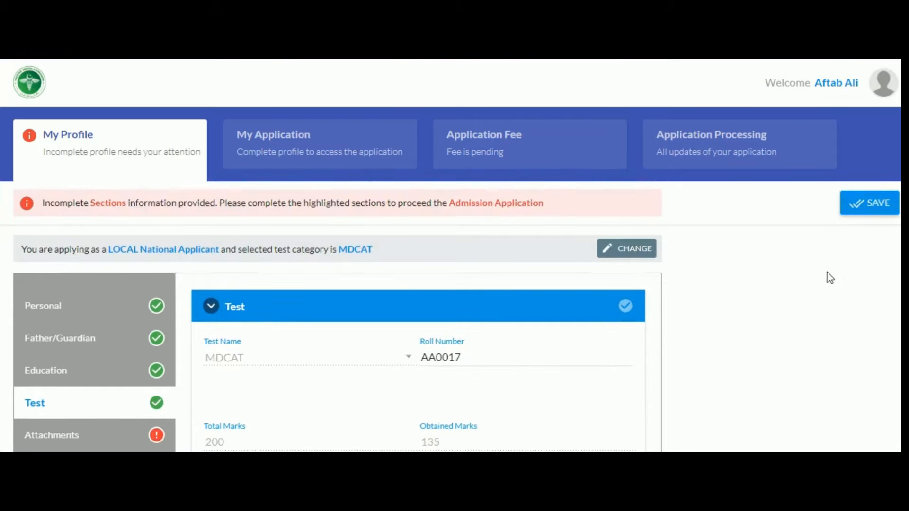
mouse_move(110, 440)
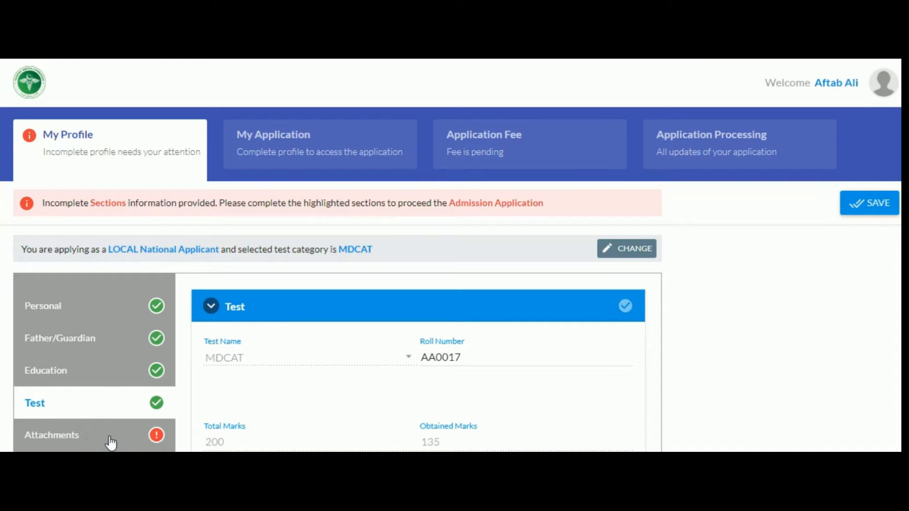
Attach the front and back sides of the CNIC under Attachments
click(51, 435)
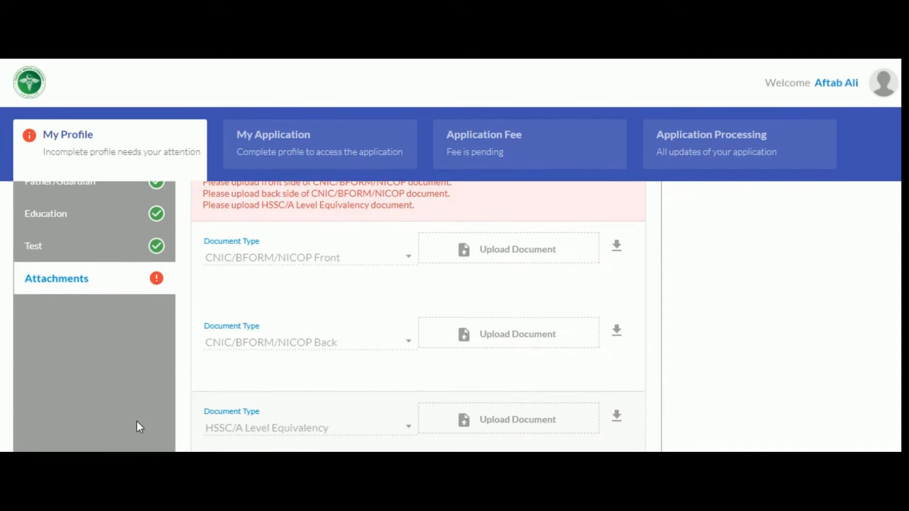
mouse_move(491, 257)
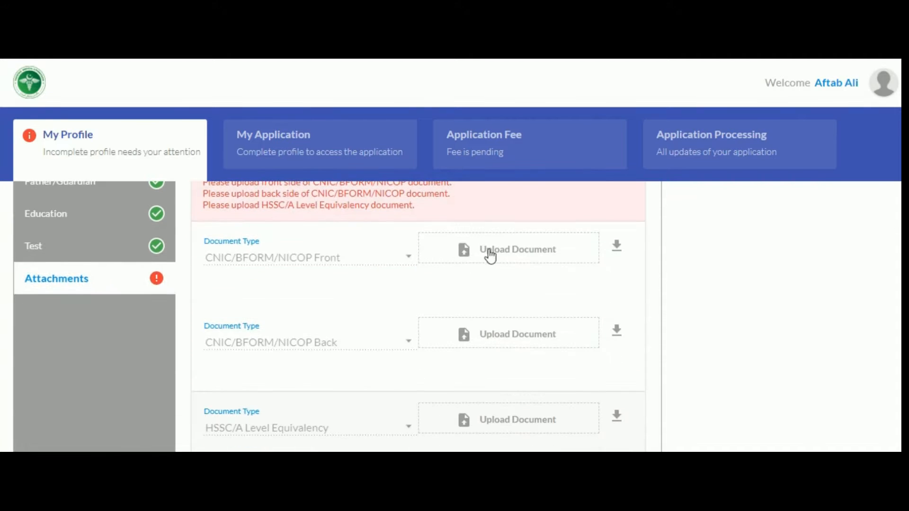
click(507, 248)
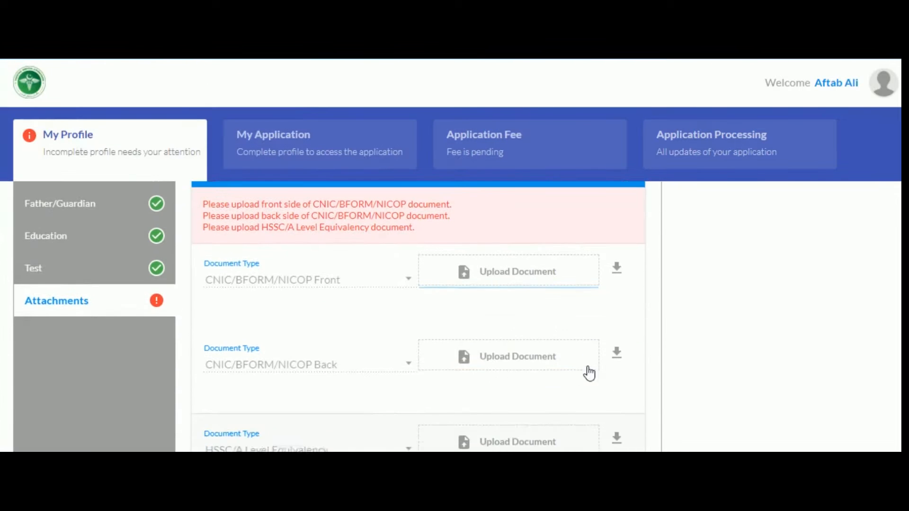
click(507, 271)
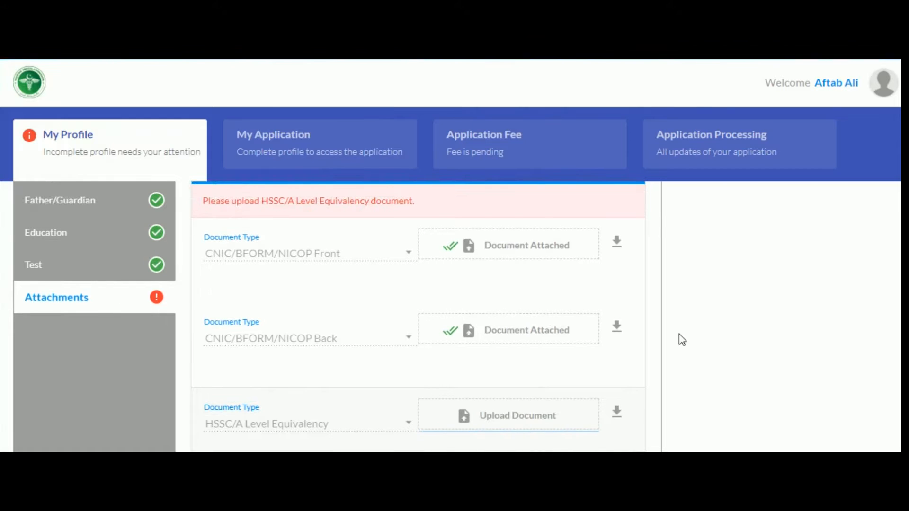
Attach the HSSC equivalency document and save the completed profile
click(869, 202)
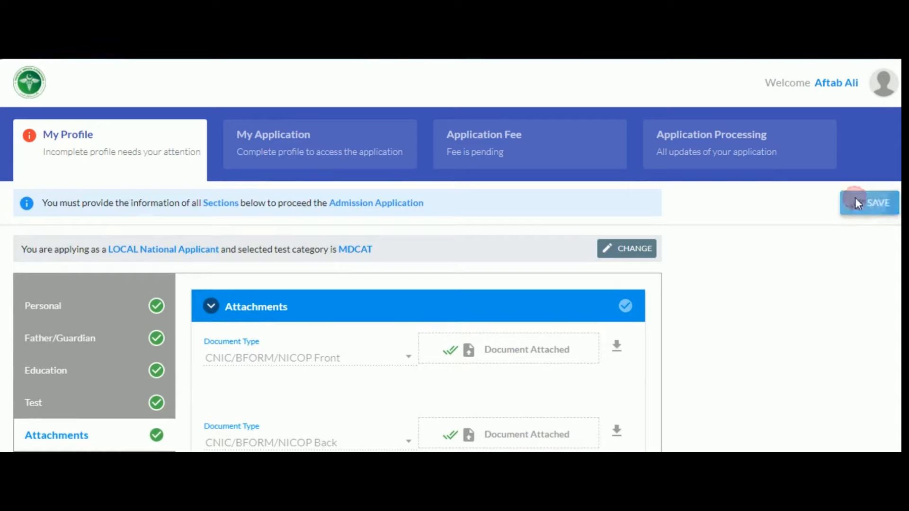
click(869, 203)
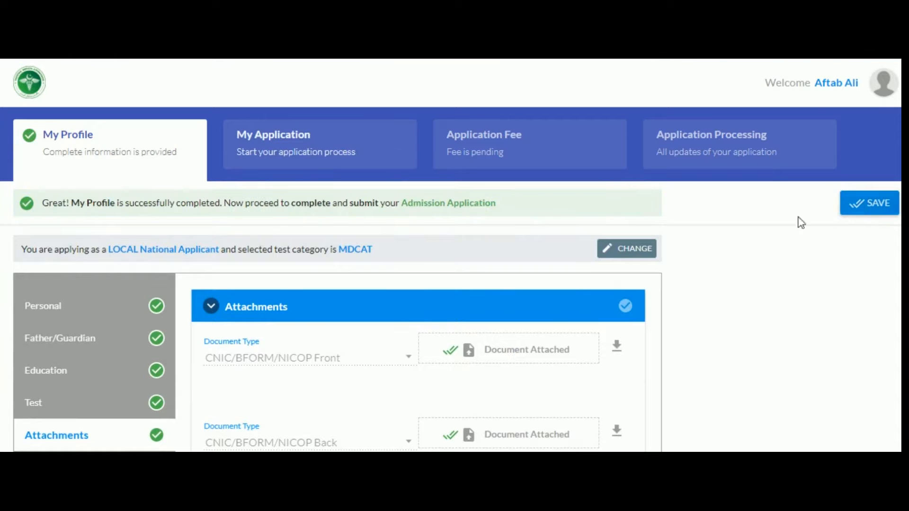
click(272, 143)
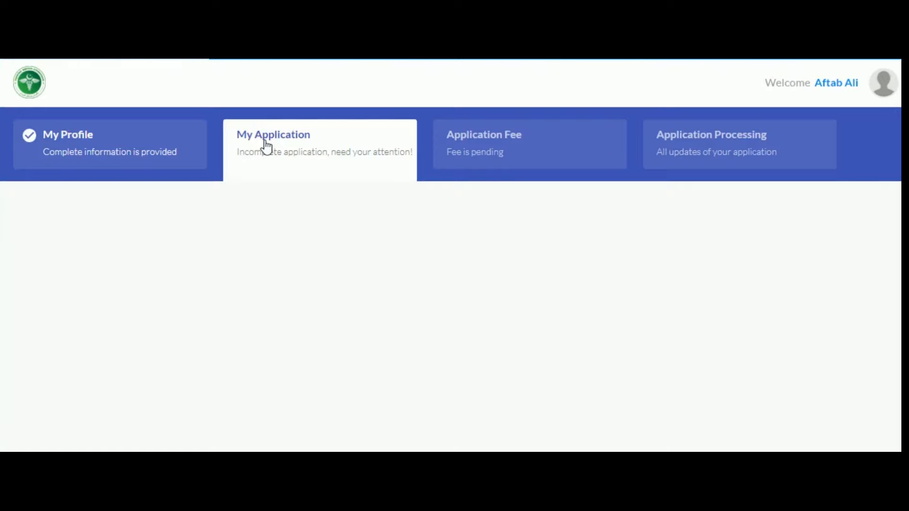
click(273, 143)
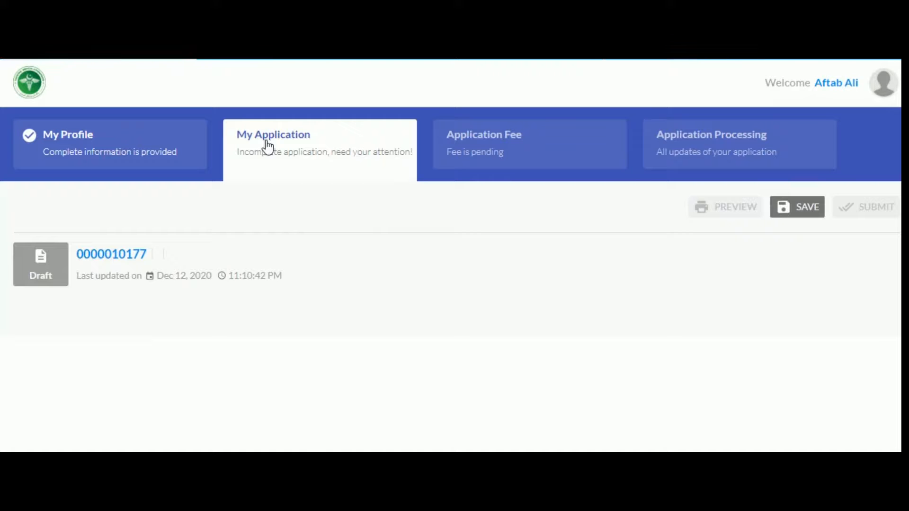
click(273, 142)
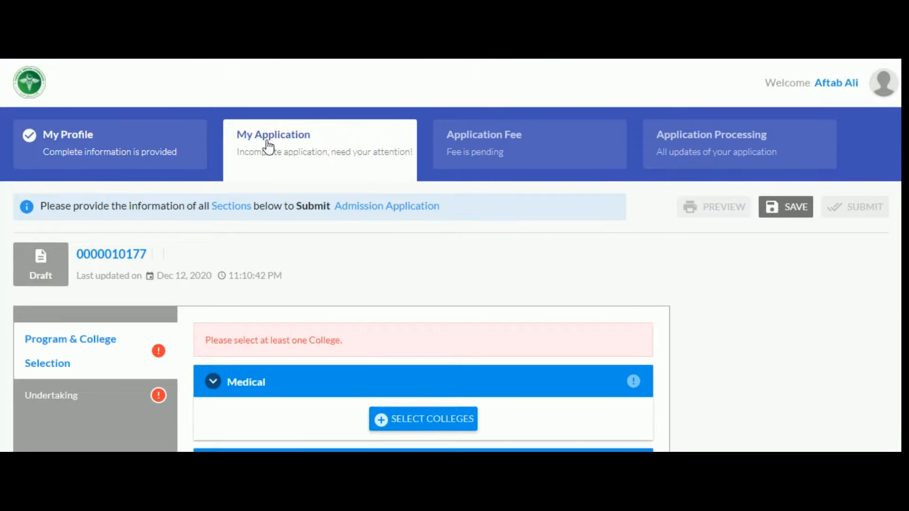
scroll(down, 3)
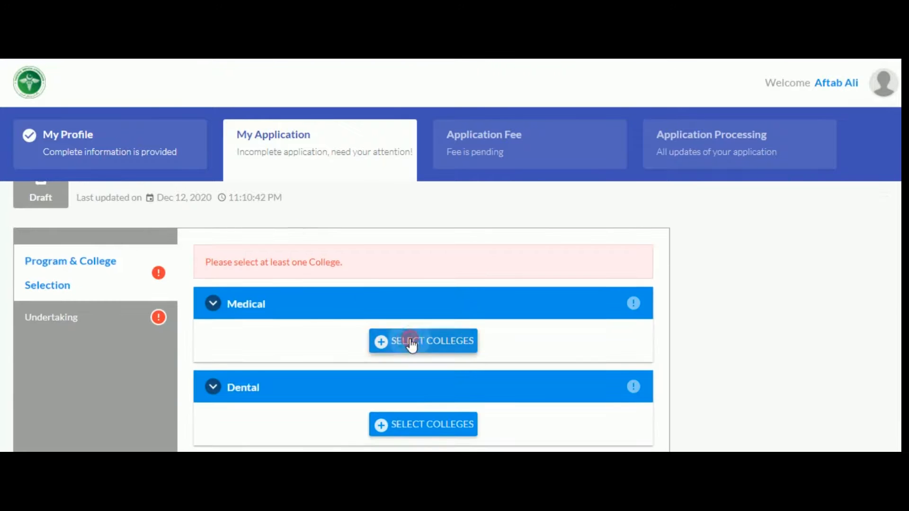
click(423, 341)
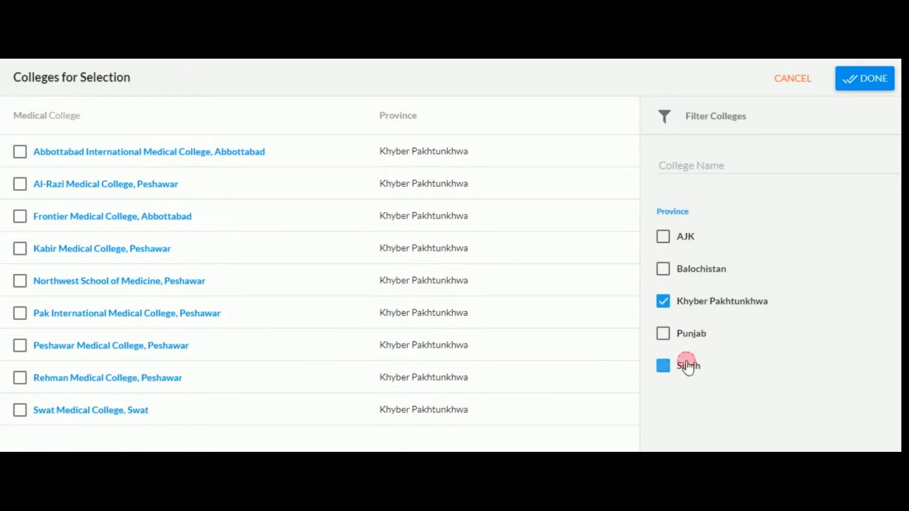
Include Sindh colleges and add Azra Naheed Medical College, Lahore to the choices
click(662, 365)
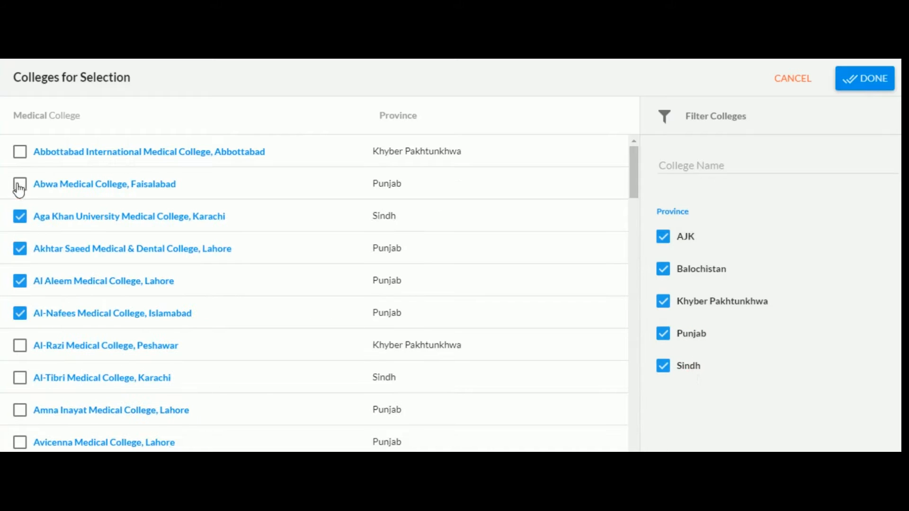
scroll(down, 3)
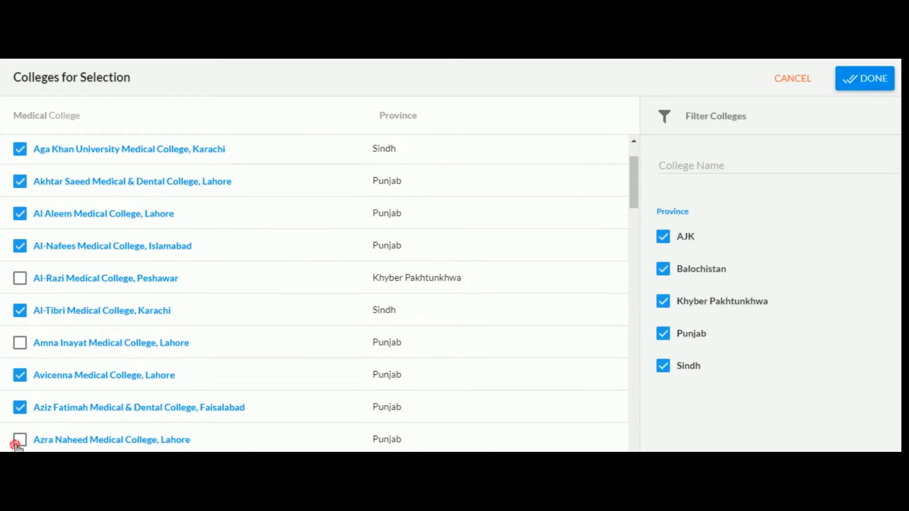
click(864, 79)
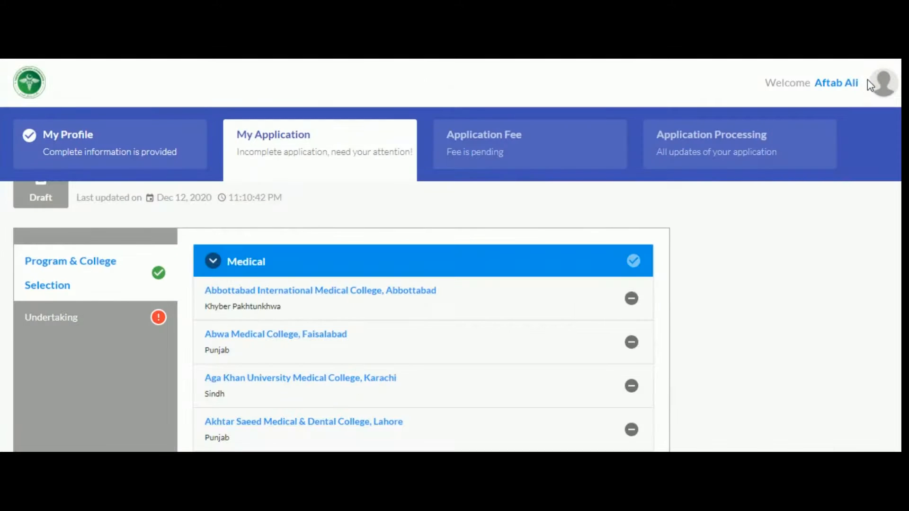
Confirm the ticked dental colleges as additional application choices
scroll(down, 3)
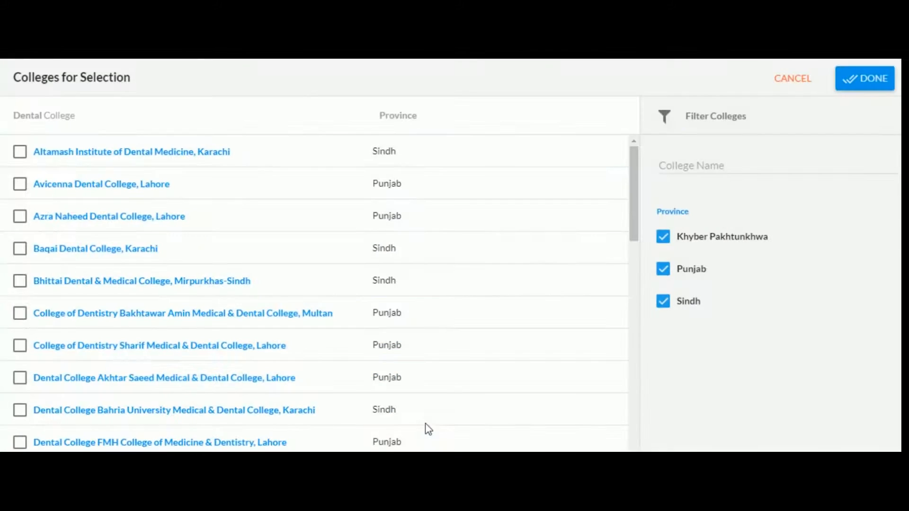
scroll(down, 3)
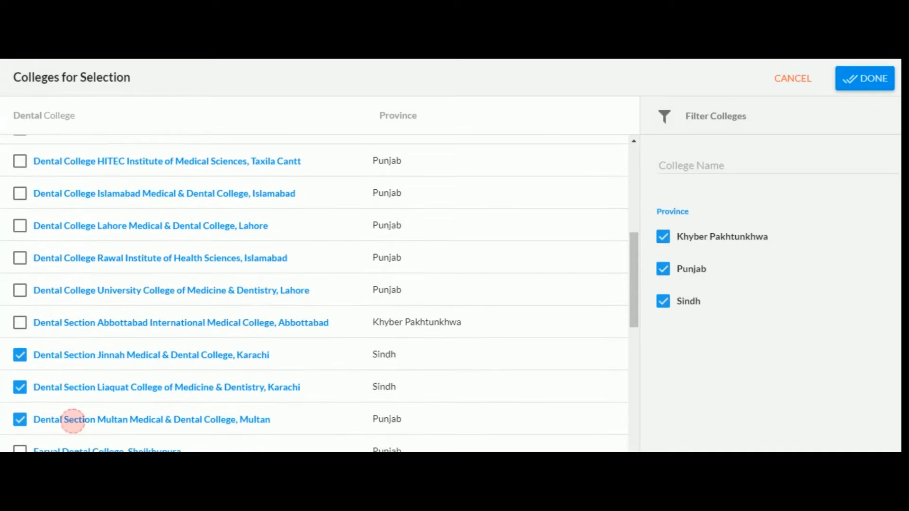
scroll(down, 3)
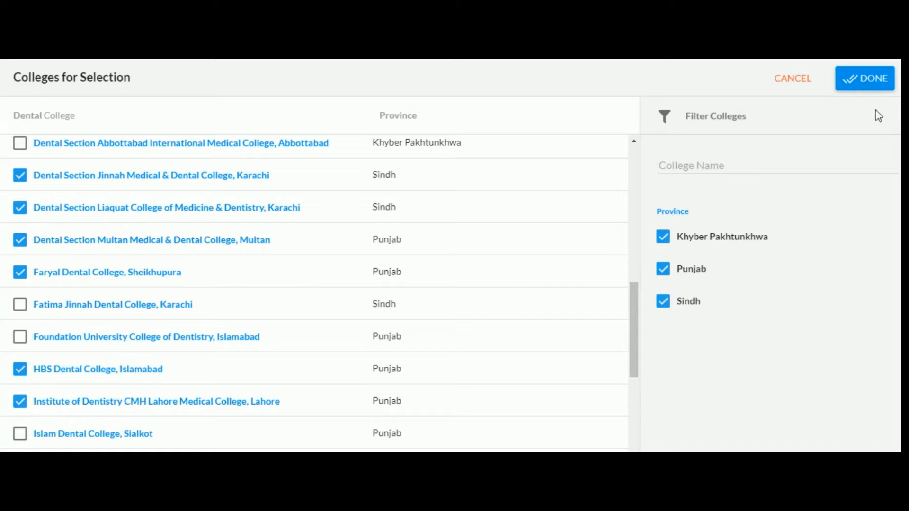
click(864, 78)
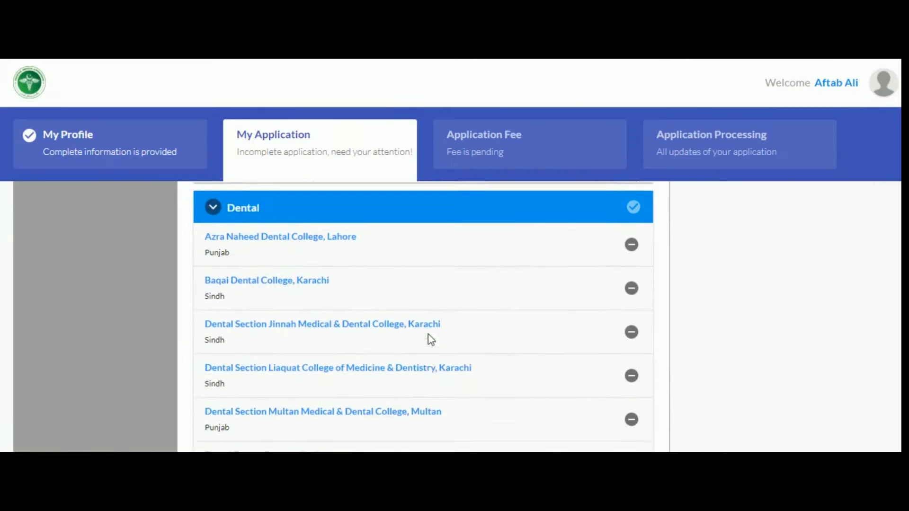
Save the application with its medical and dental college choices
scroll(up, 3)
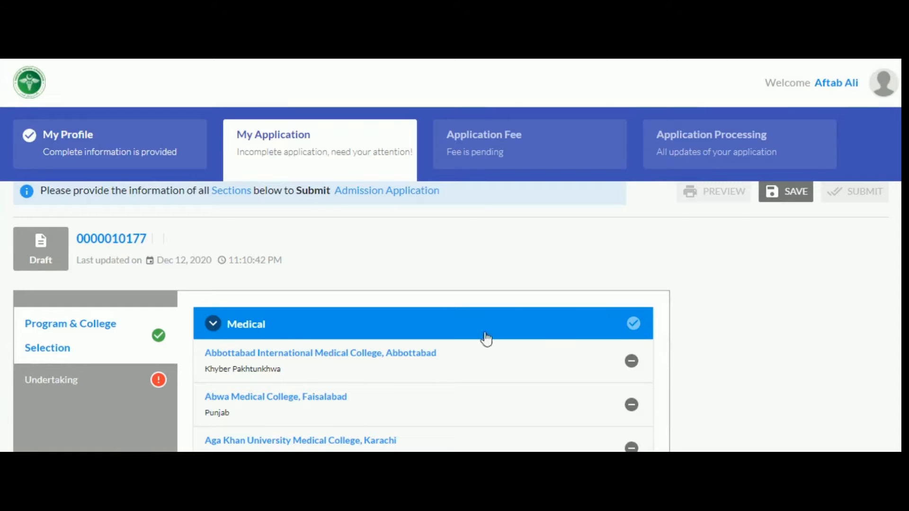
scroll(up, 3)
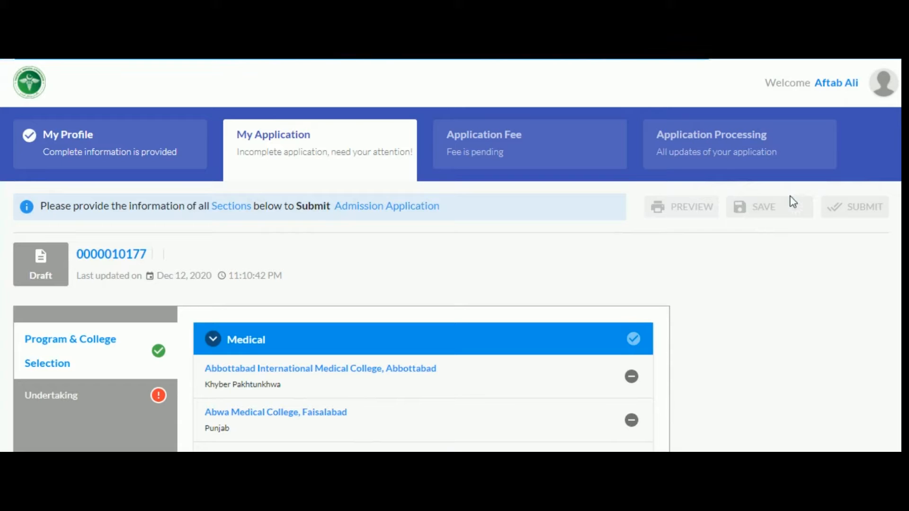
click(786, 207)
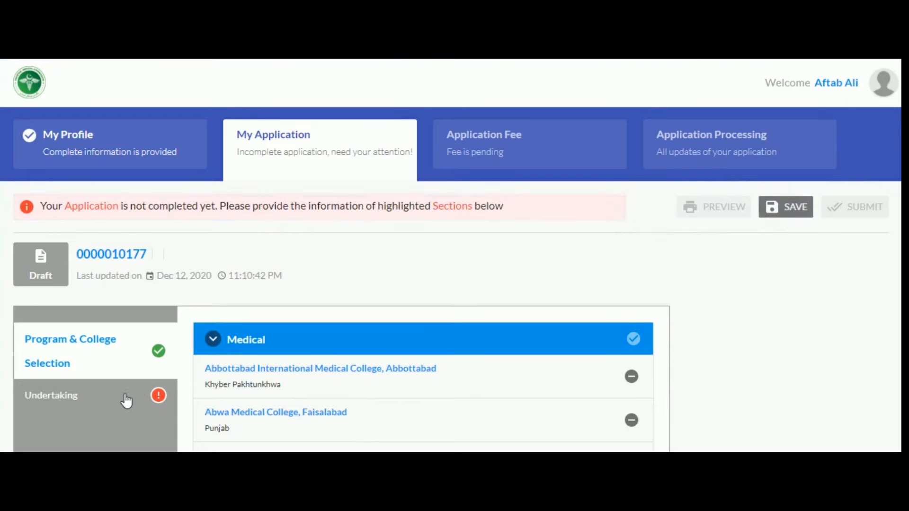
Accept the undertaking declaration and preview the whole application
click(51, 395)
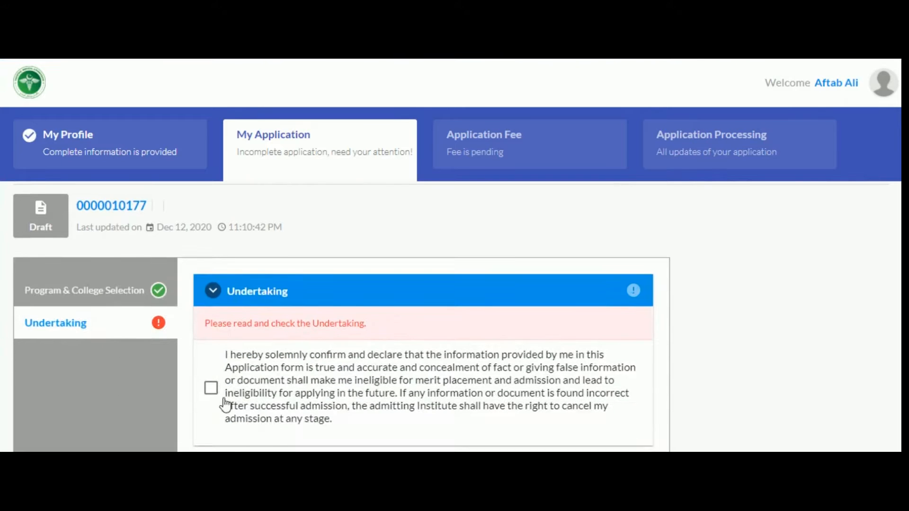
click(211, 389)
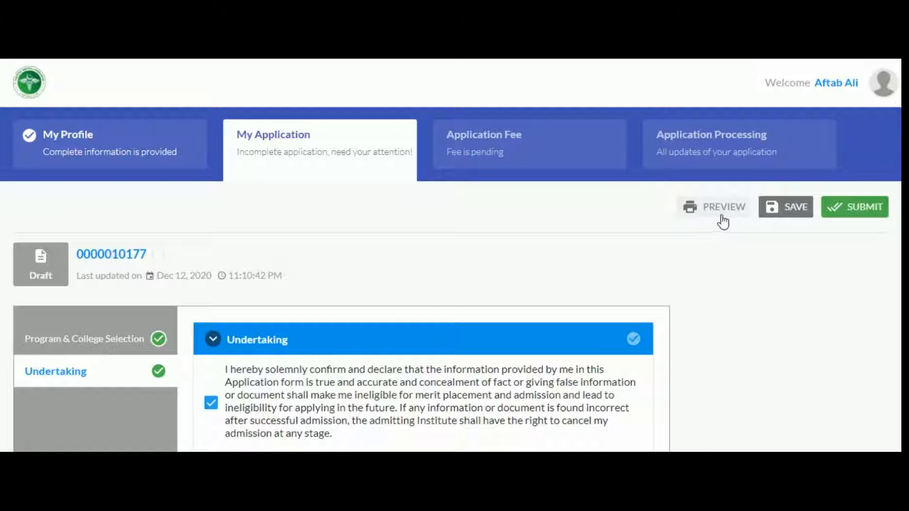
click(722, 207)
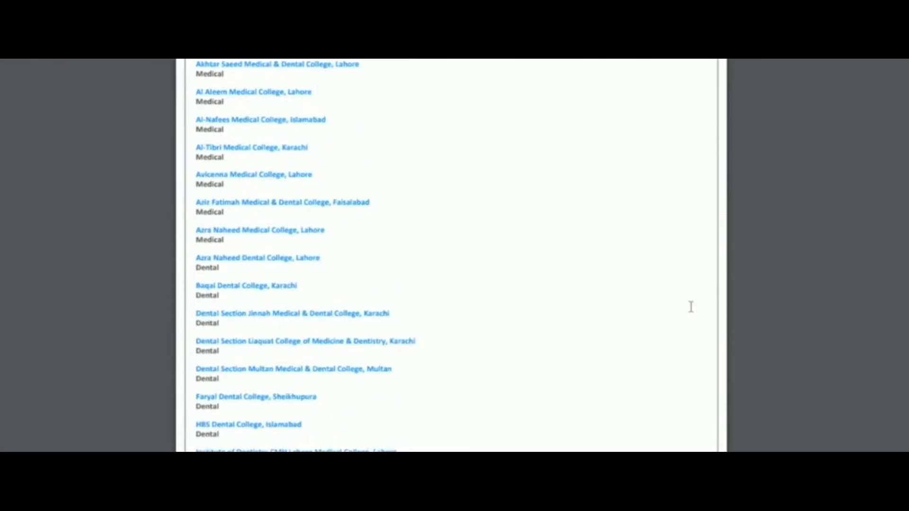
scroll(up, 3)
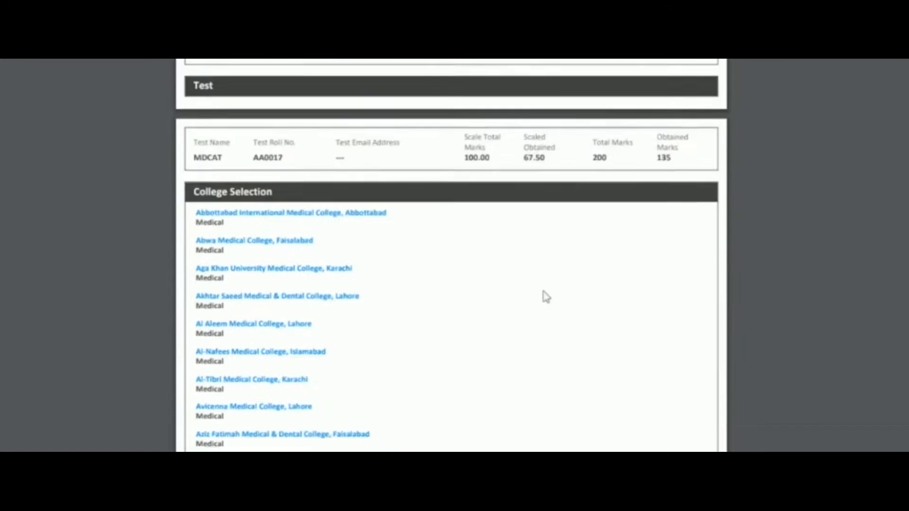
scroll(up, 3)
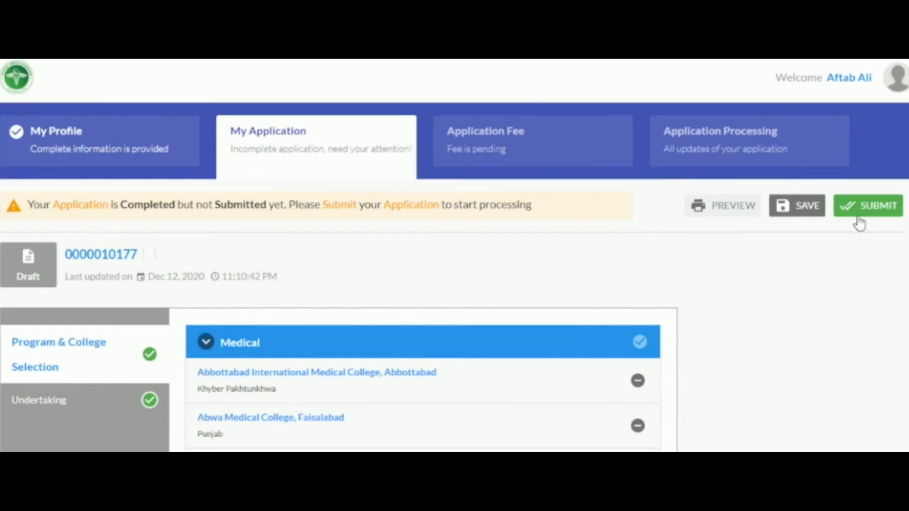
Submit the completed application and confirm, reaching the Application Fee stage
click(868, 205)
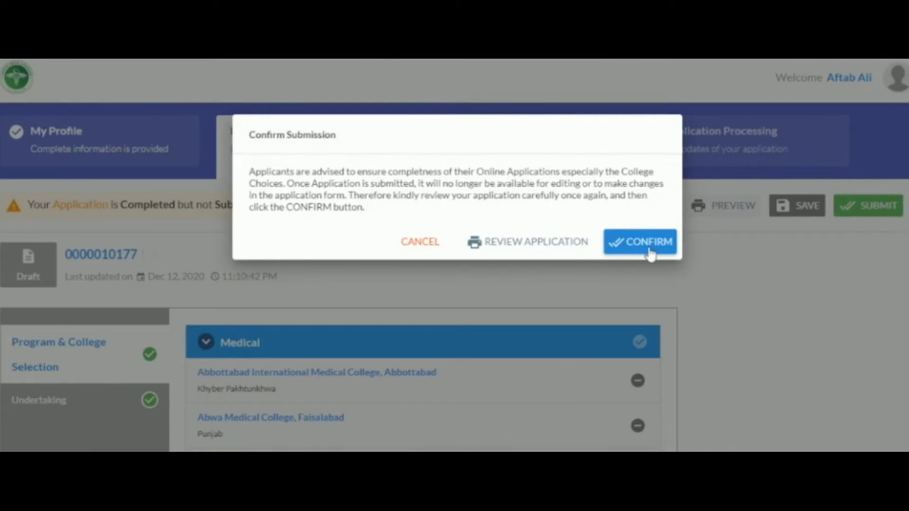
click(640, 241)
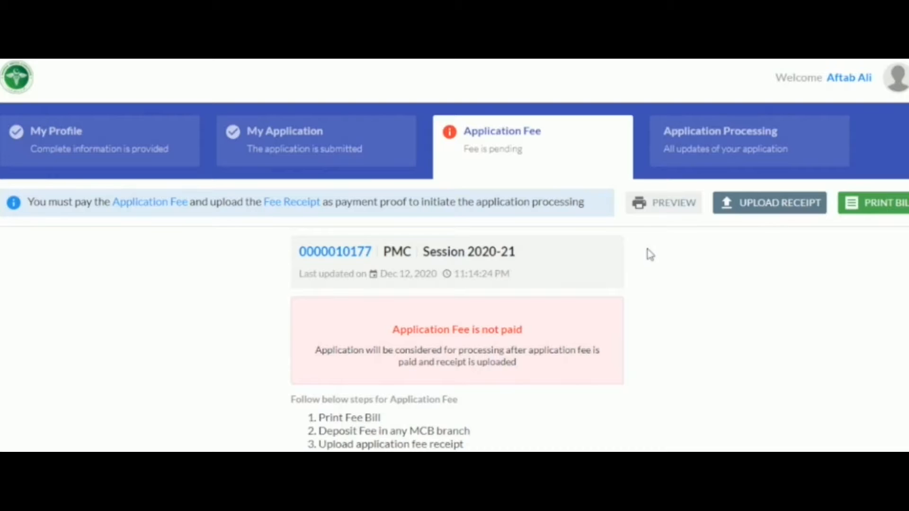
mouse_move(863, 202)
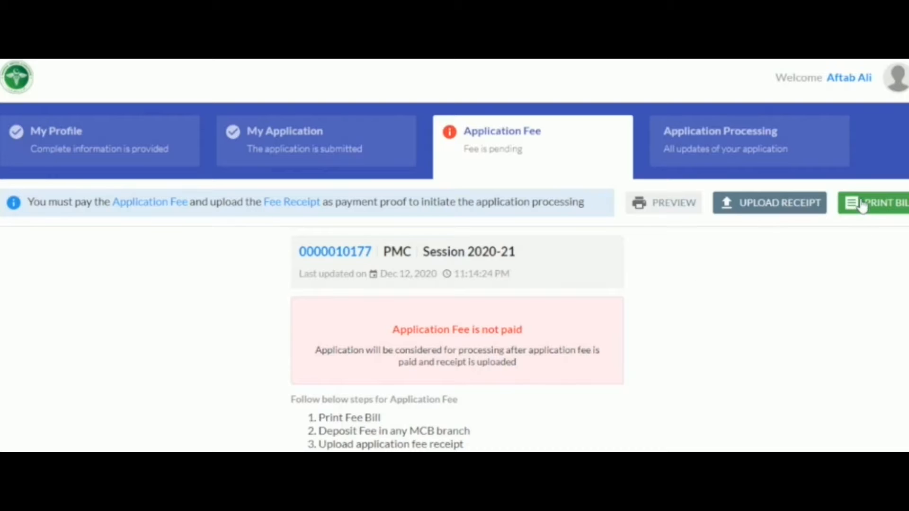
click(872, 203)
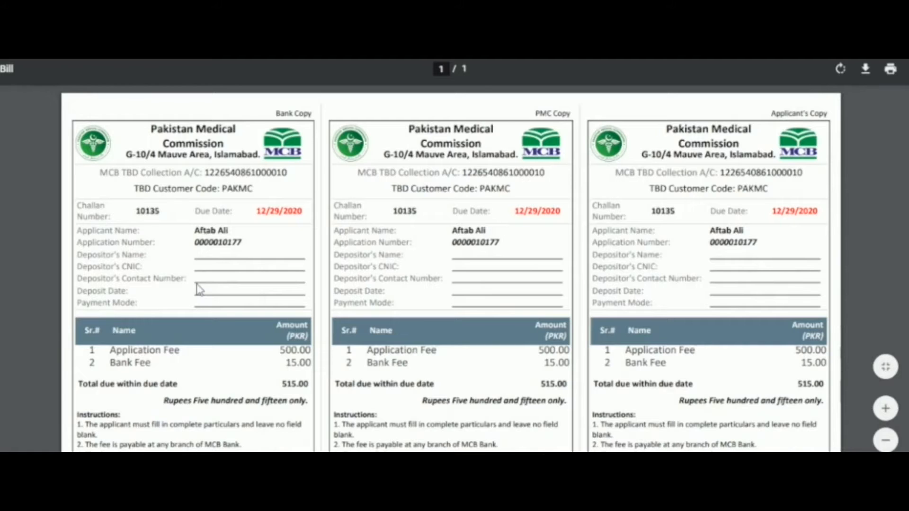
scroll(down, 3)
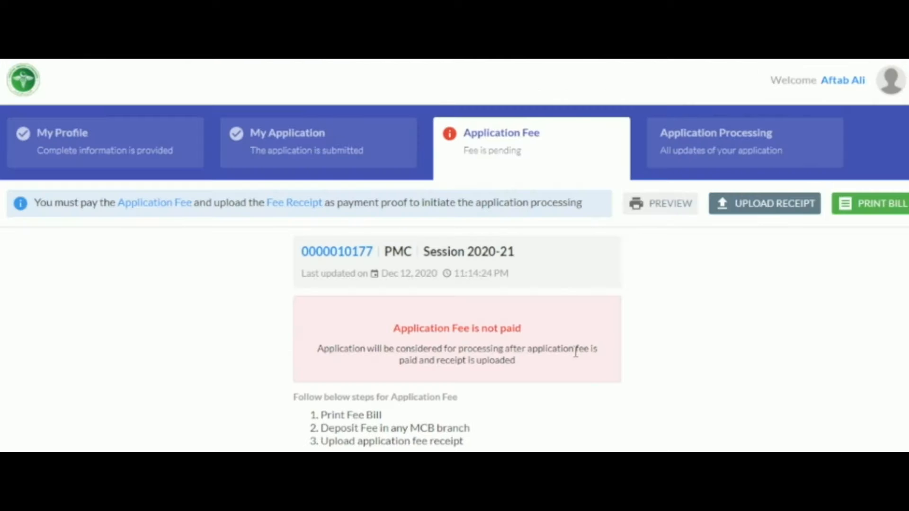
mouse_move(747, 216)
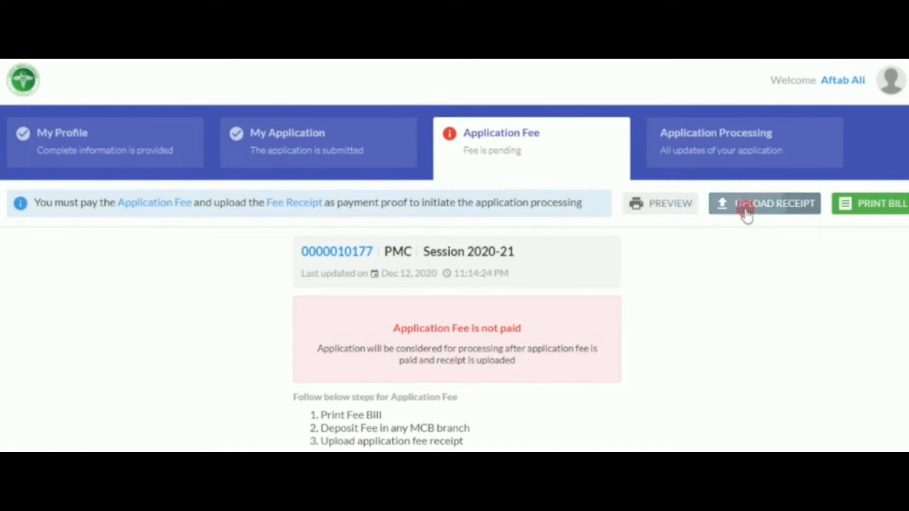
Upload Bank Receipt.pdf as the fee receipt so bank verification is pending
click(765, 204)
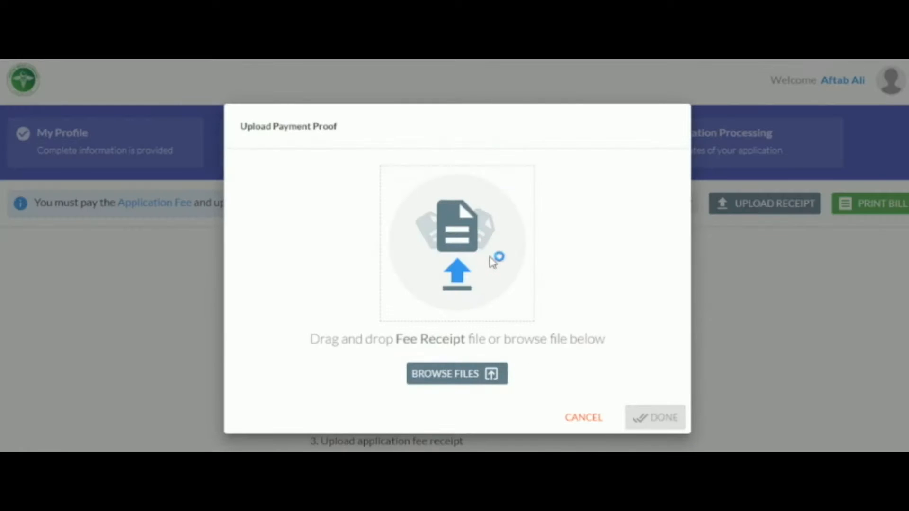
click(455, 373)
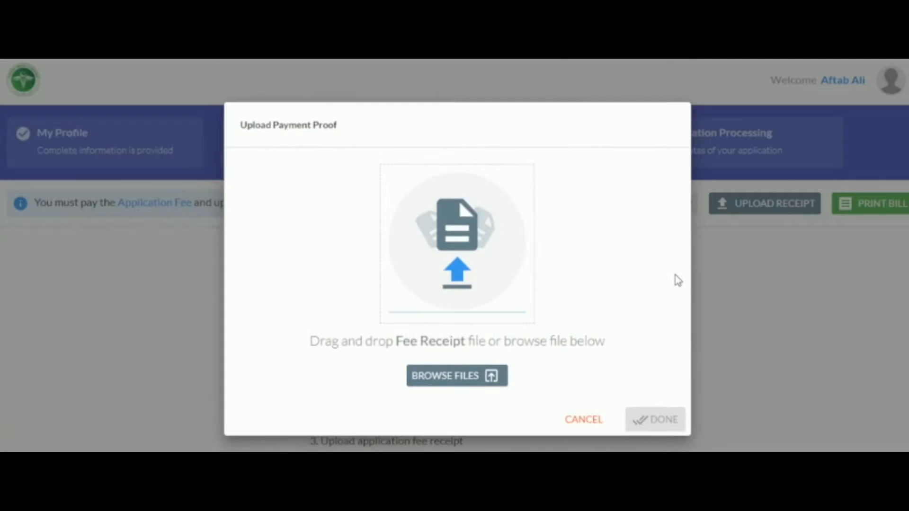
click(456, 376)
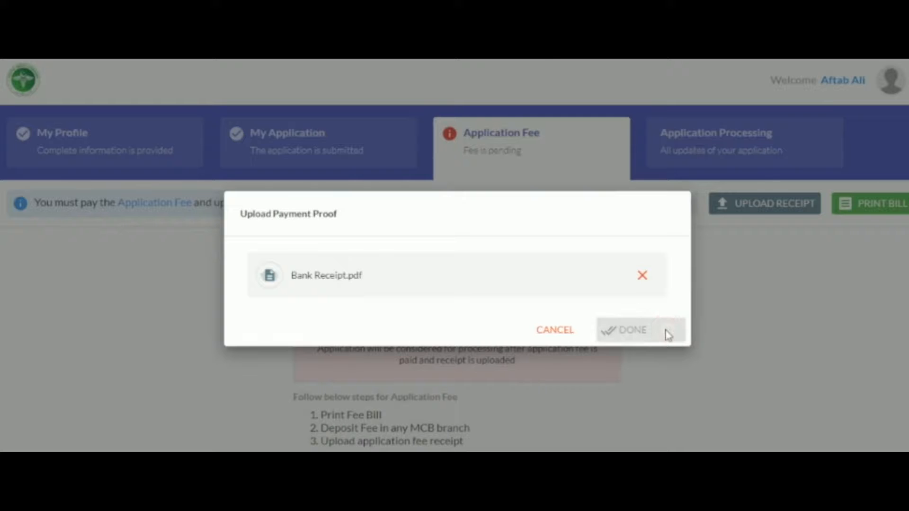
click(631, 329)
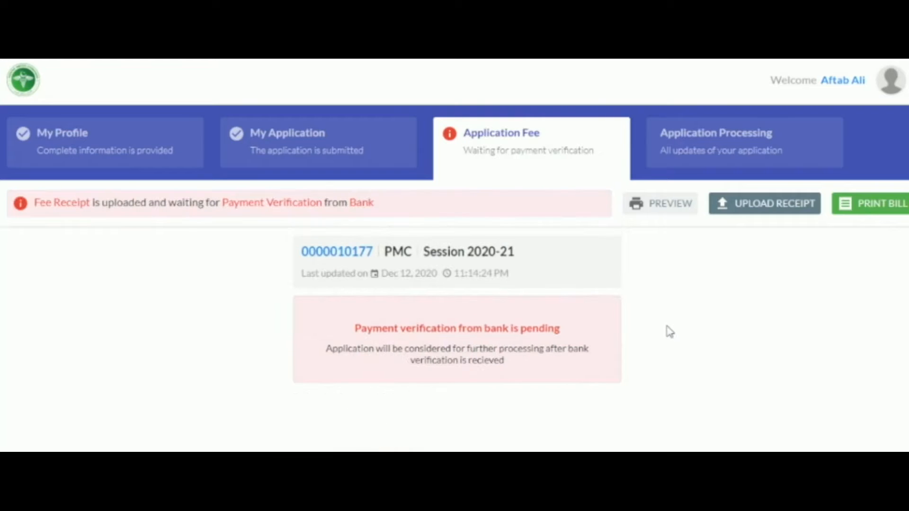